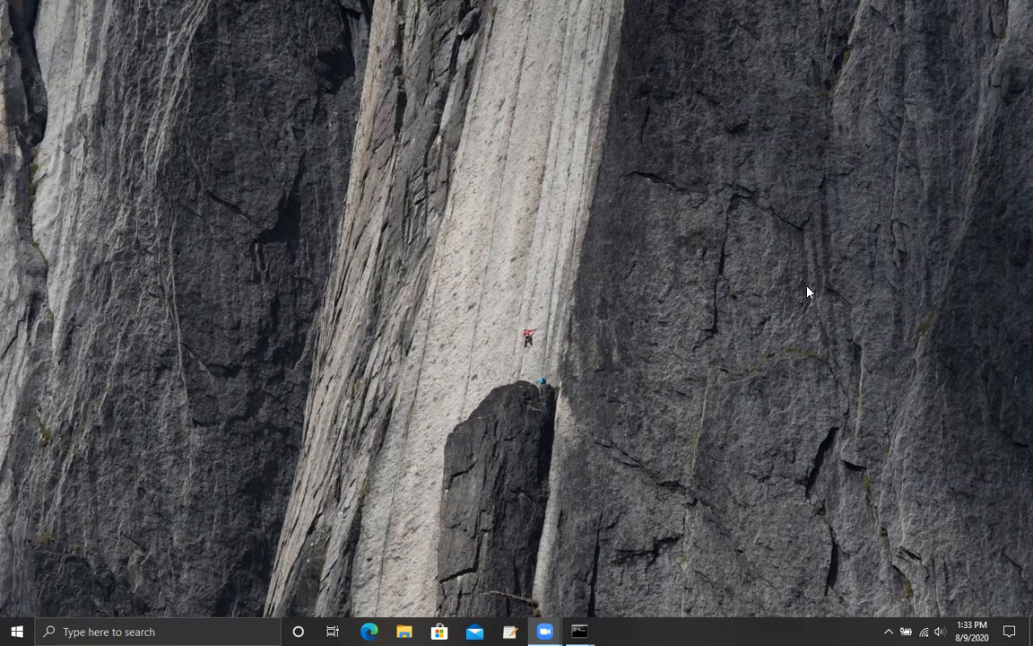
mouse_move(653, 416)
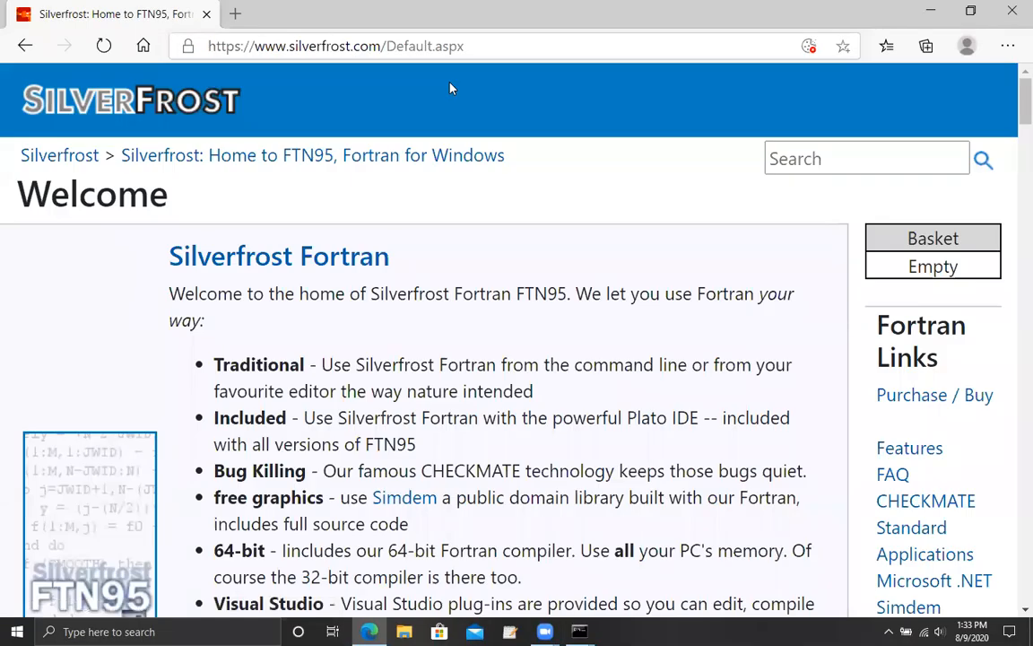
mouse_move(341, 121)
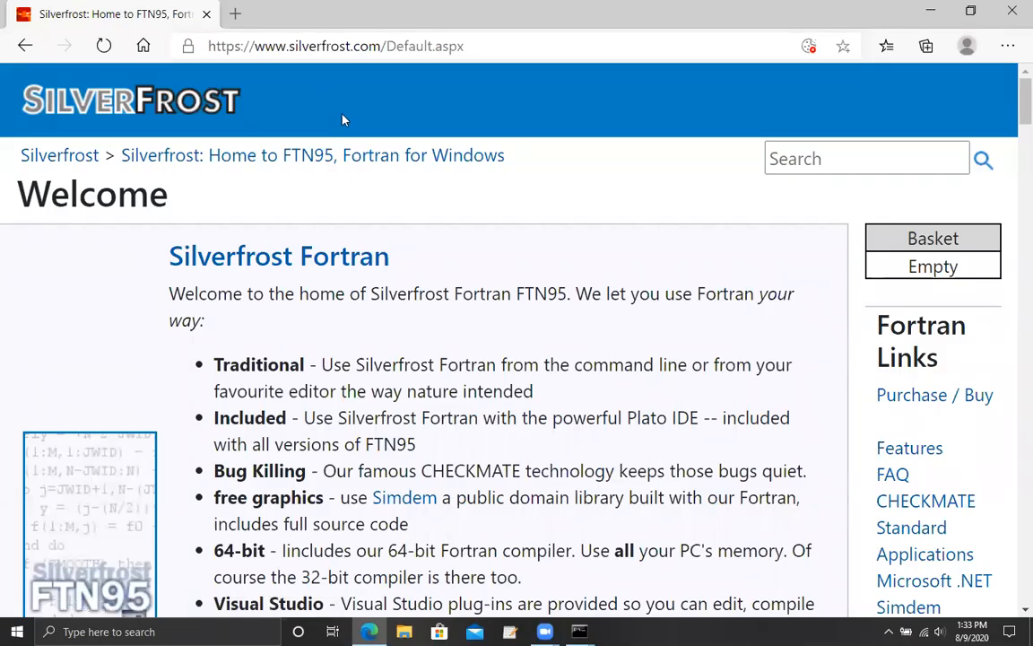
scroll(down, 3)
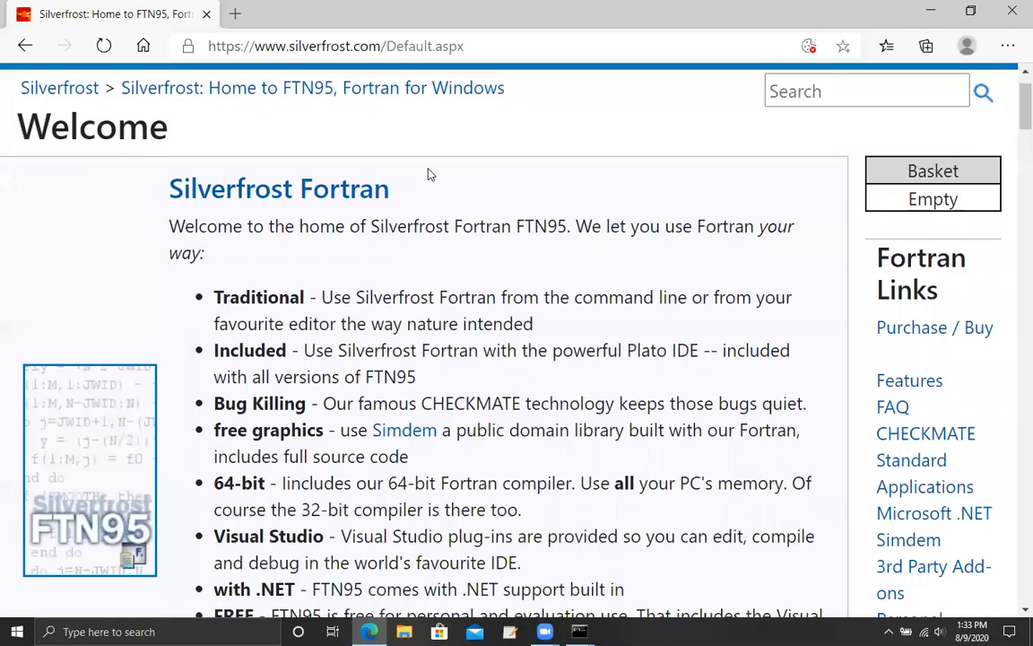
scroll(down, 3)
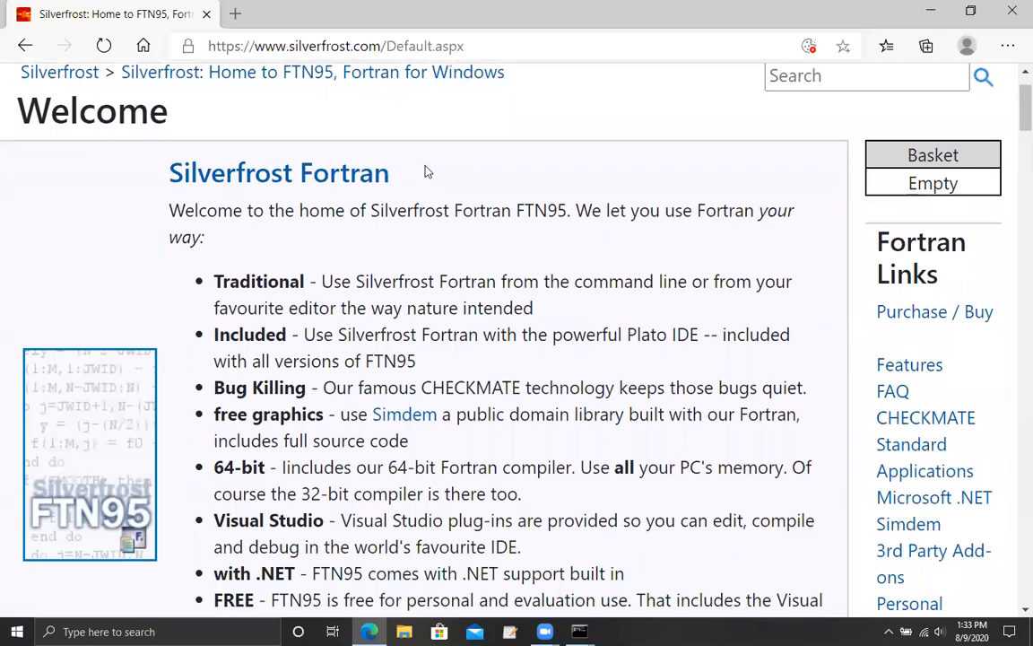
mouse_move(423, 162)
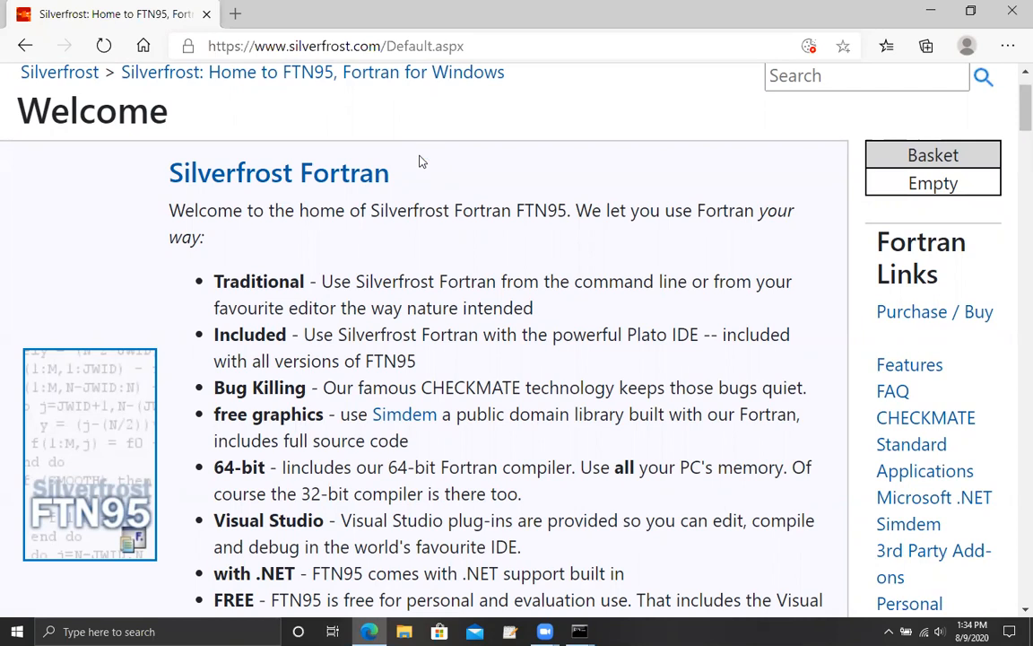
scroll(down, 3)
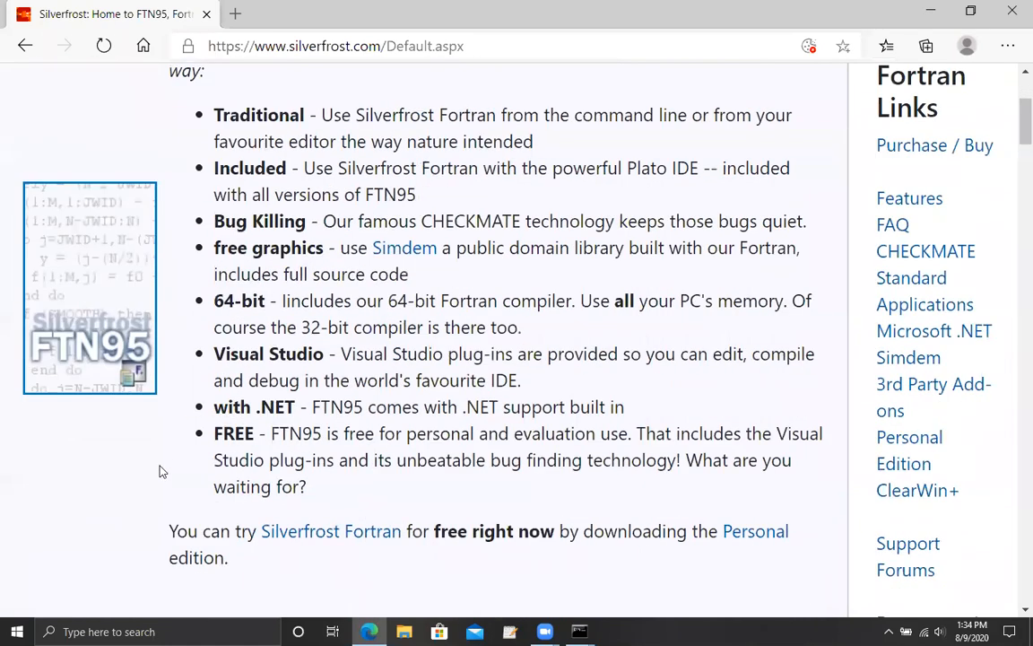
drag(214, 432, 368, 531)
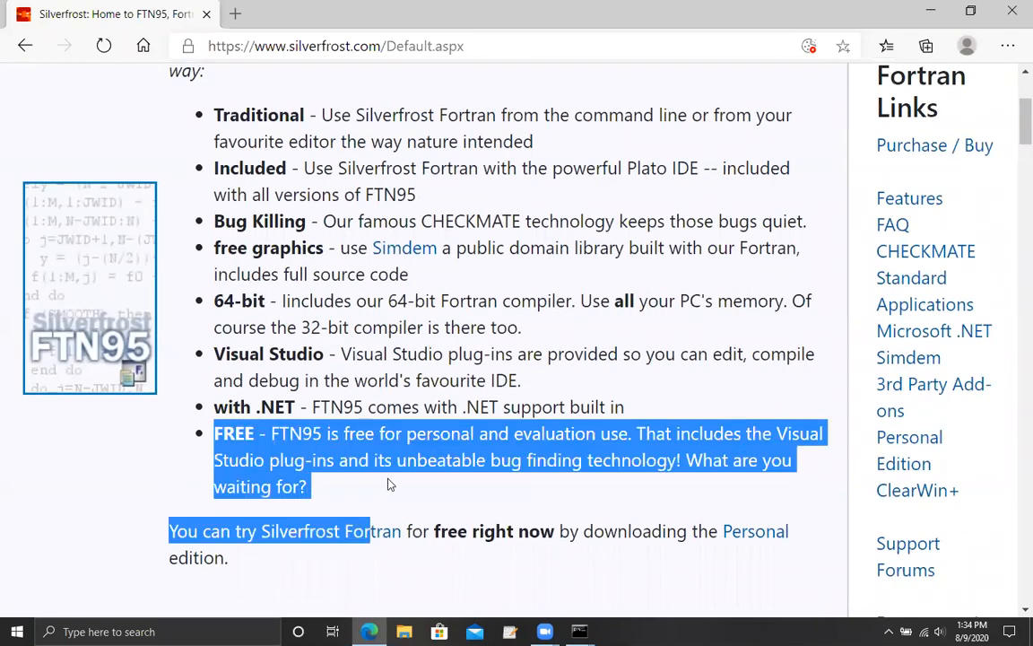
mouse_move(445, 466)
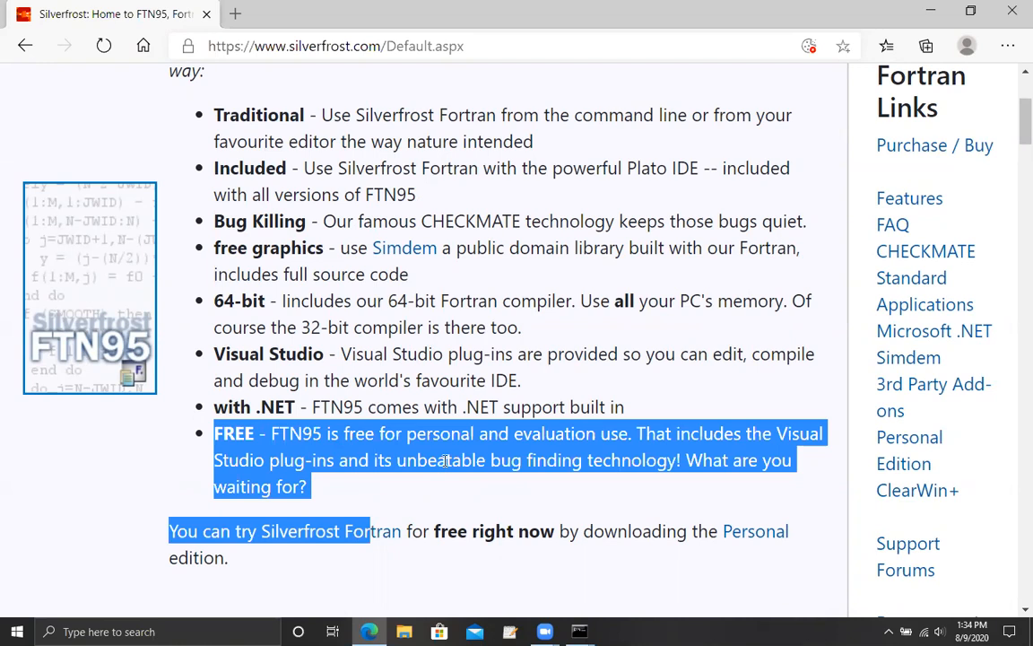
click(448, 459)
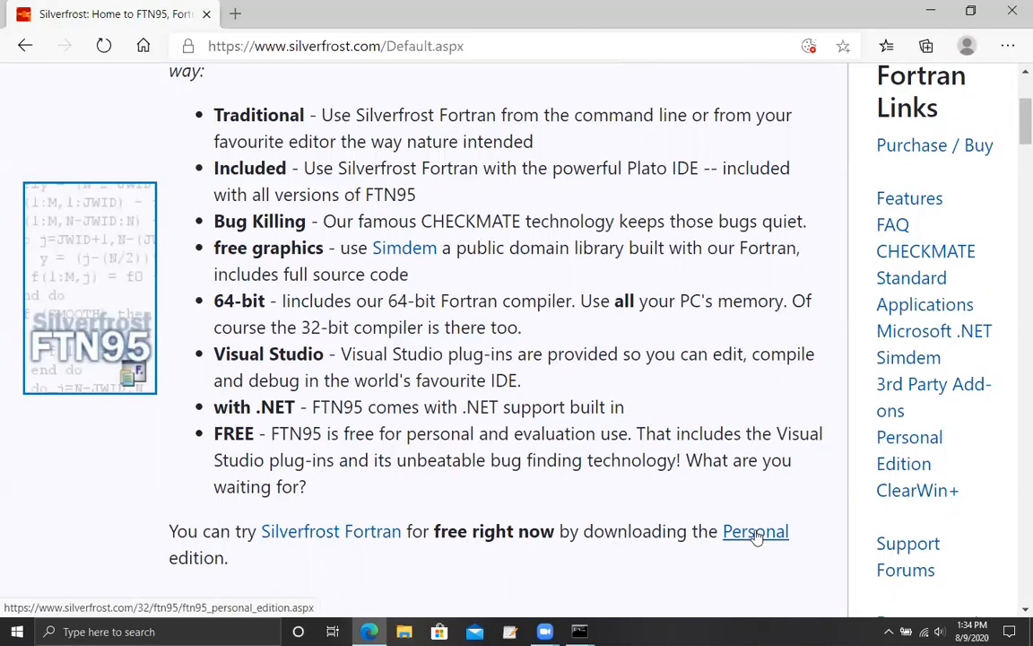
mouse_move(574, 430)
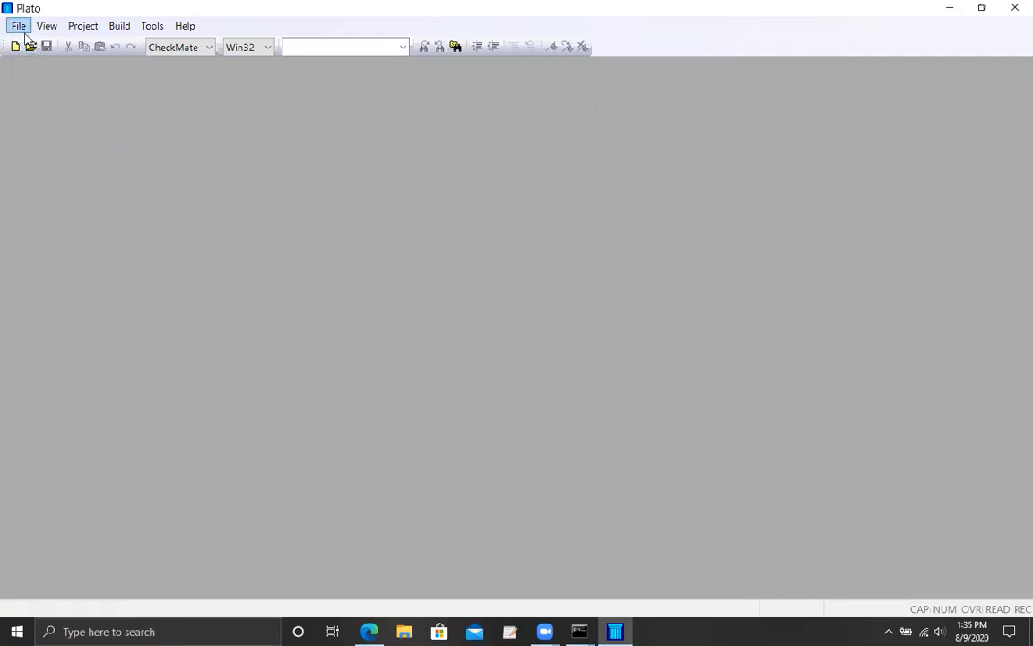
Create a new free-format Fortran source file (FreeFormat1) via File > New.
click(18, 25)
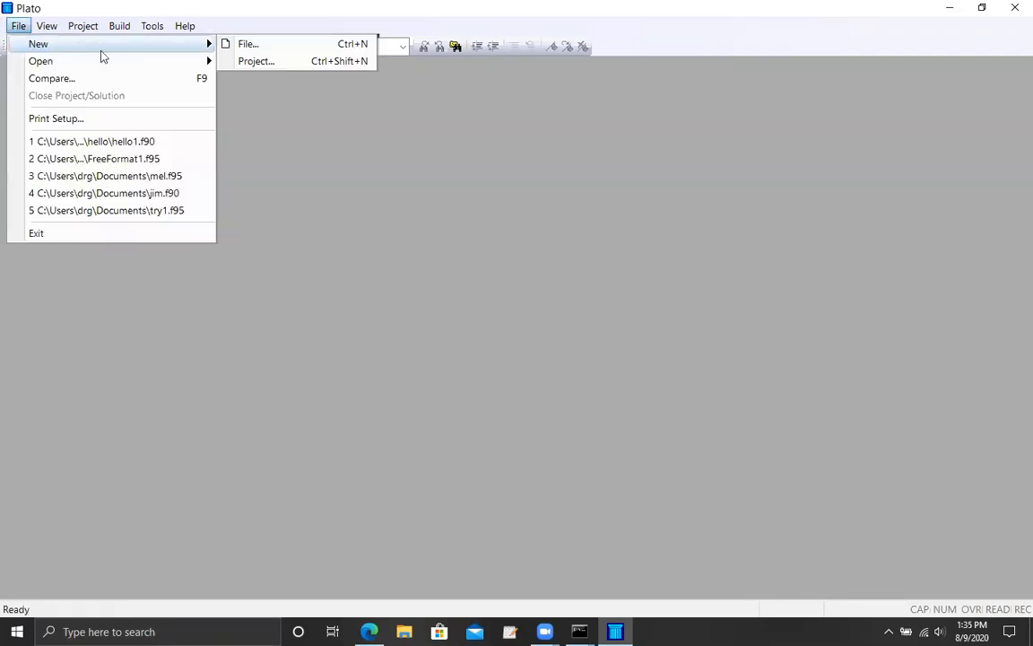
click(248, 43)
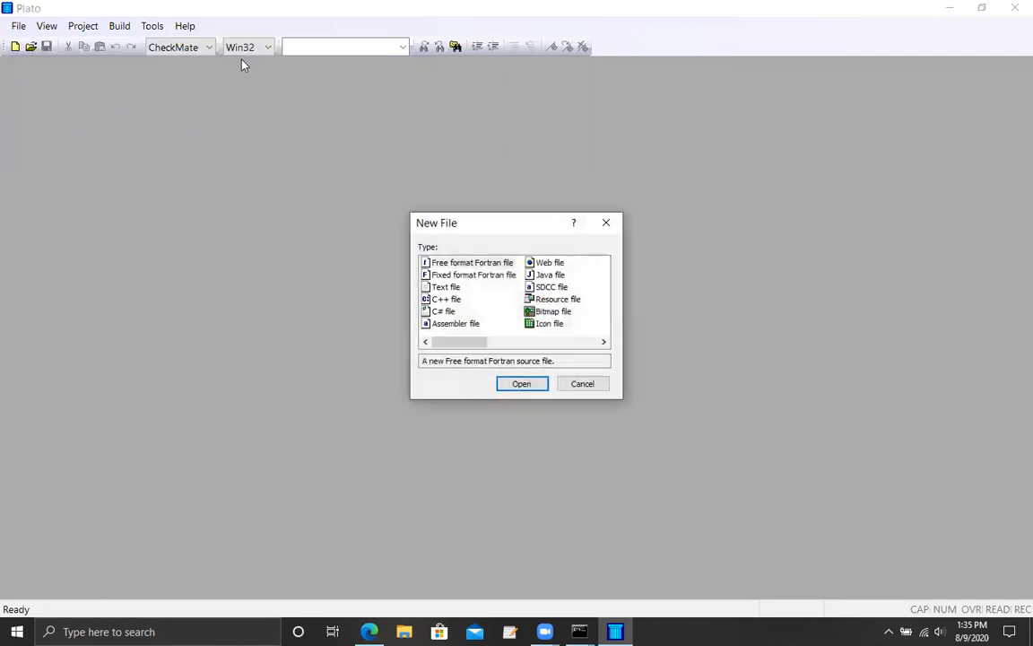
mouse_move(338, 301)
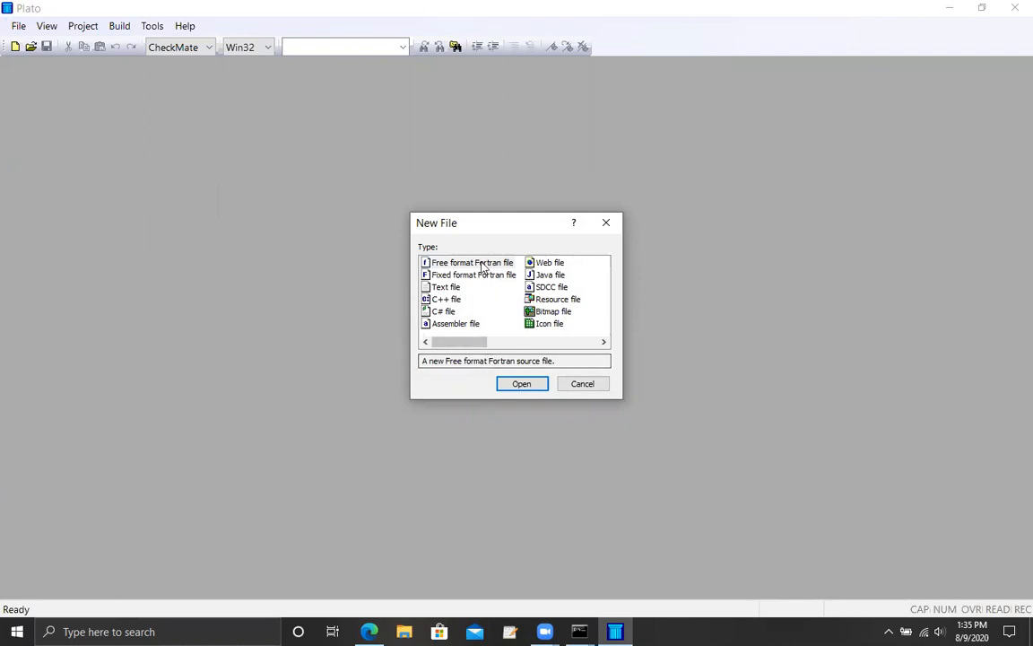
click(473, 262)
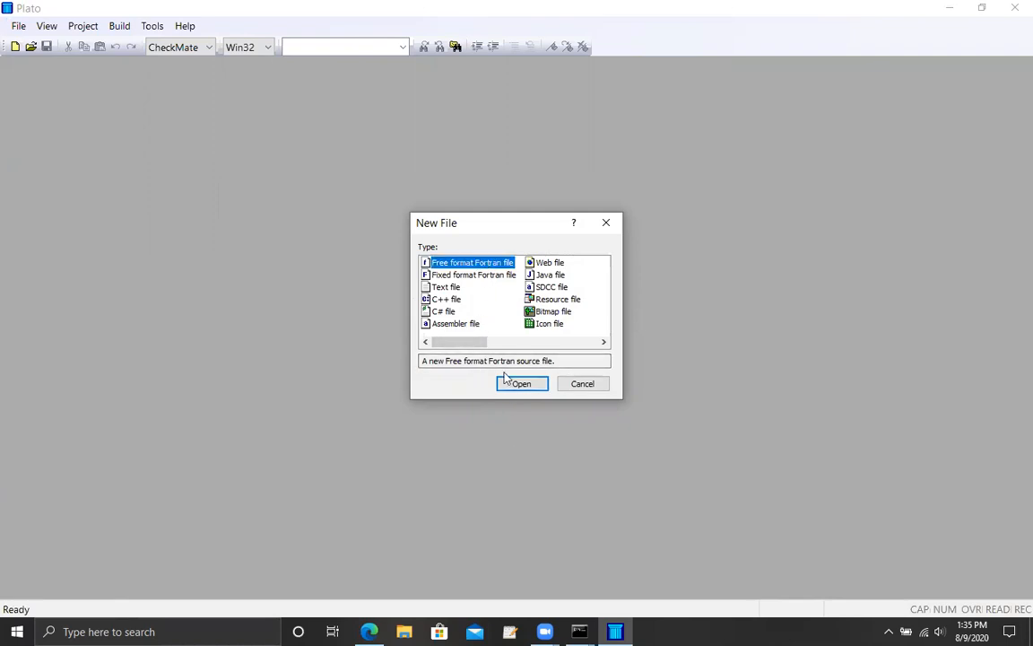
click(522, 383)
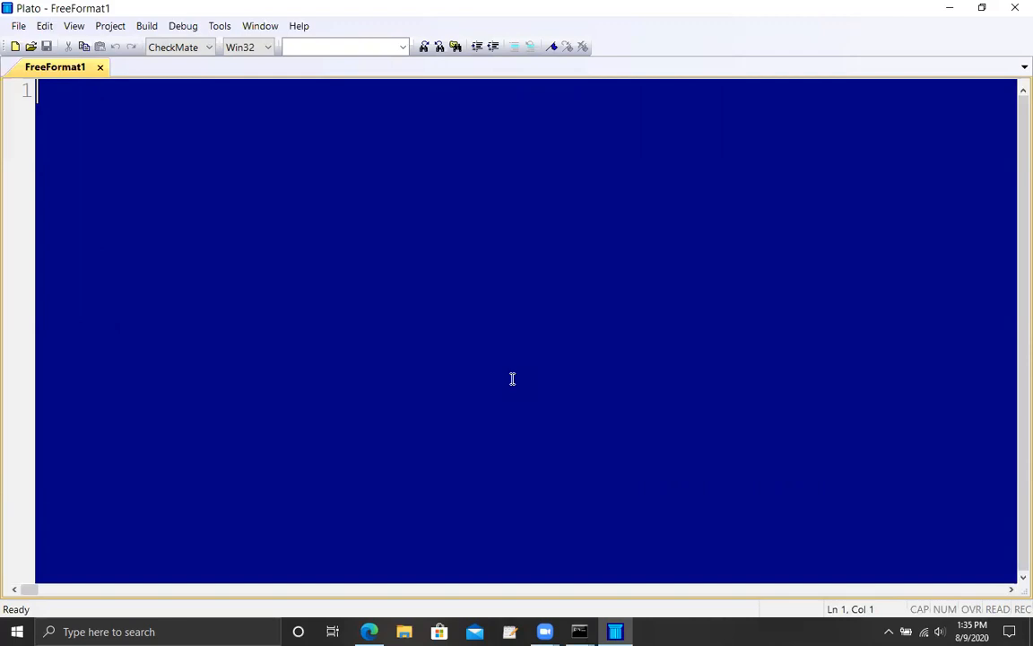
Enter the line print *, 'hello world' as the program's first statement.
text(print)
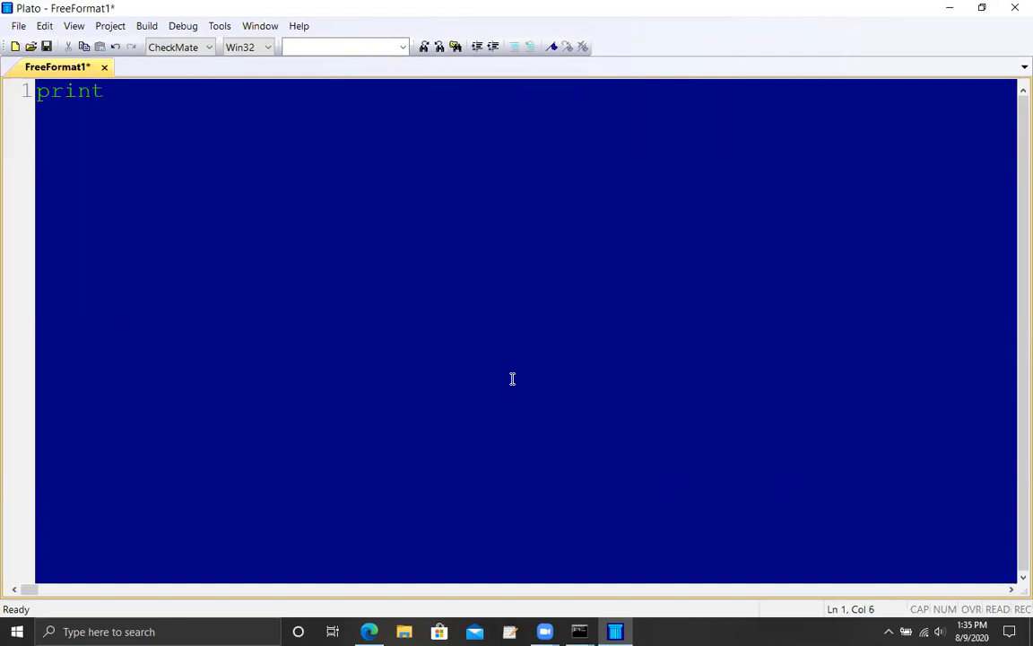
text(*,)
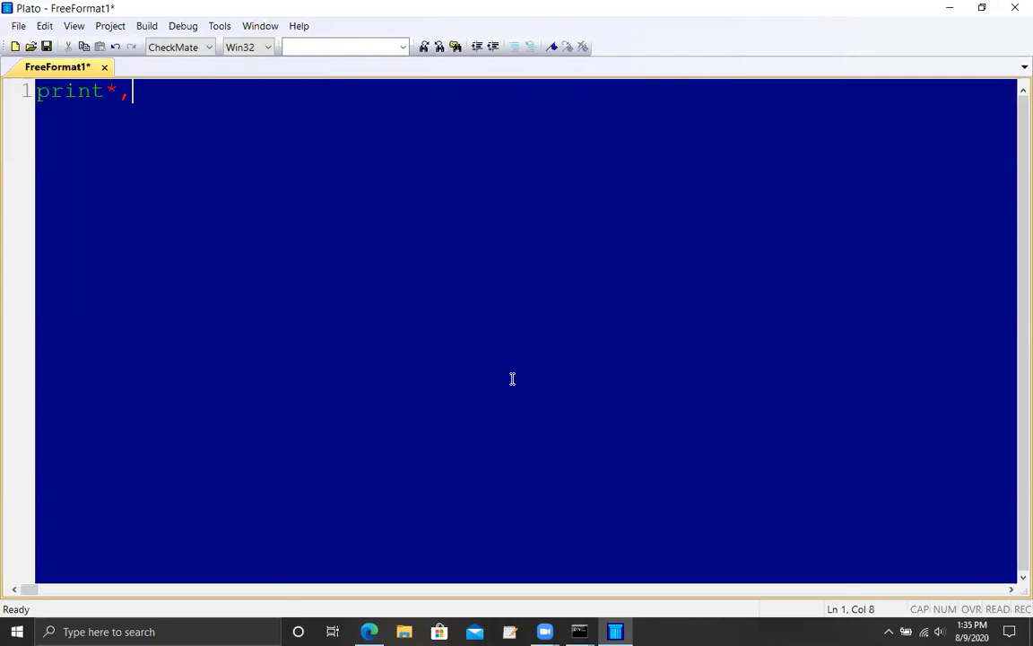
text('hello)
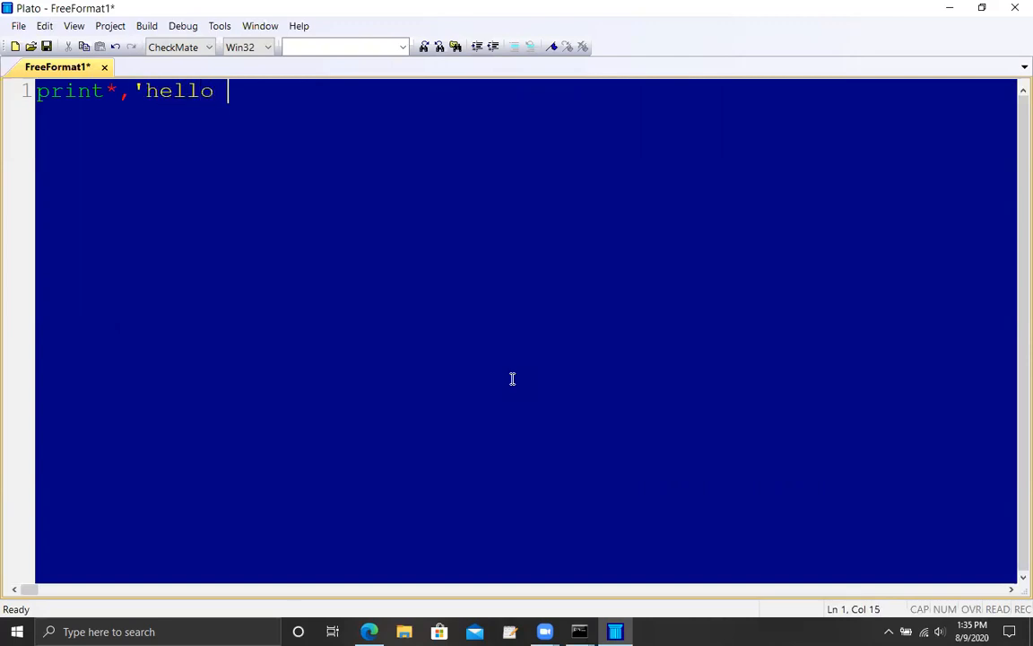
text(world')
text(end)
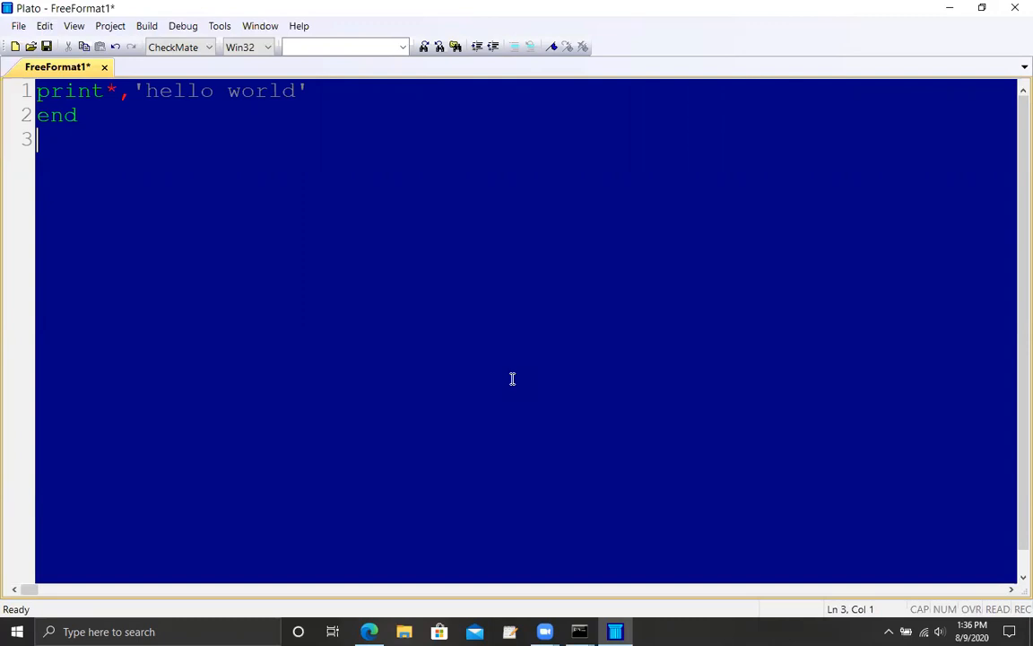
mouse_move(493, 291)
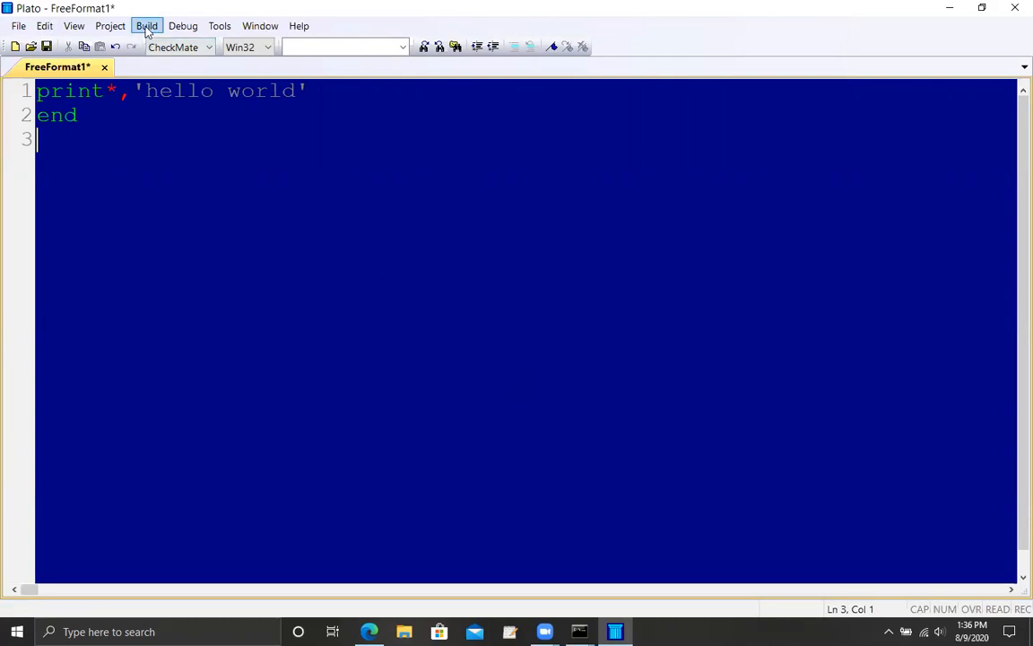
Start a run and save the source as hi.f90 in the hello folder when prompted.
click(147, 25)
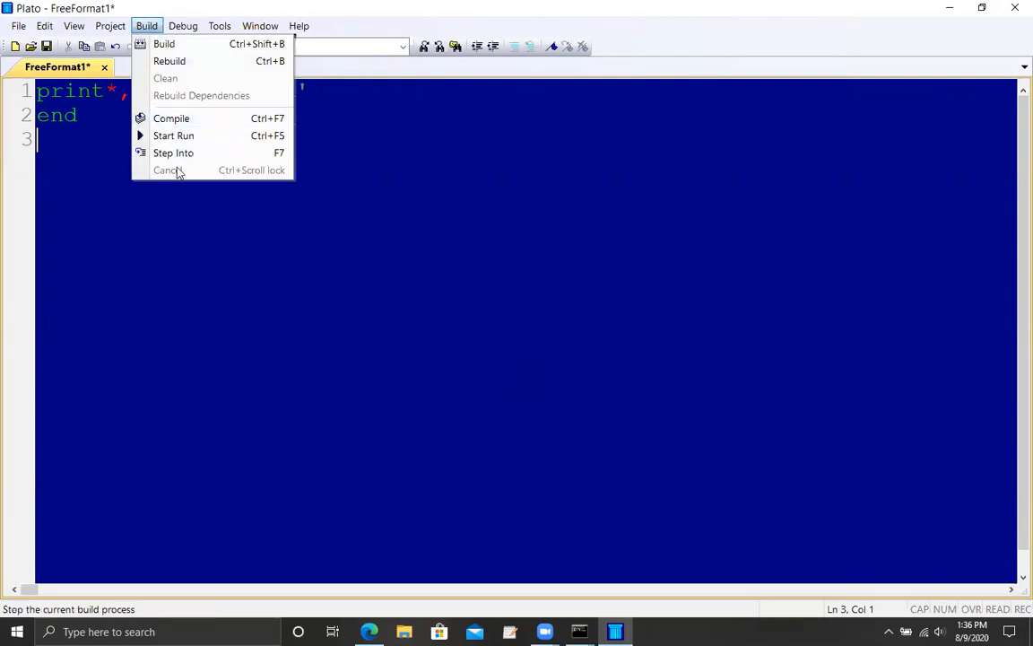
mouse_move(173, 136)
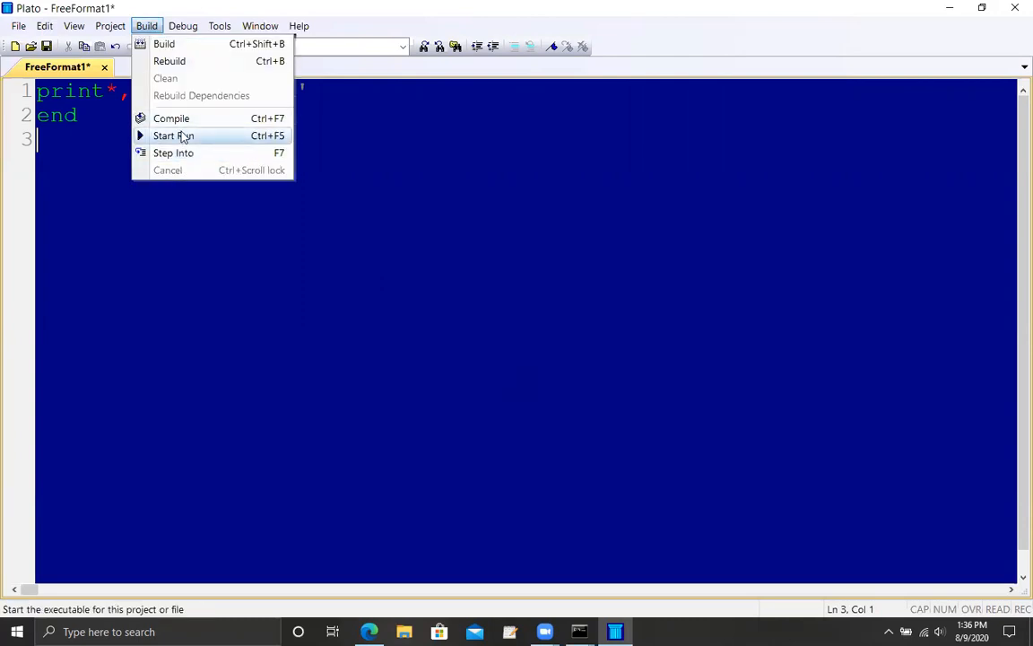
click(172, 136)
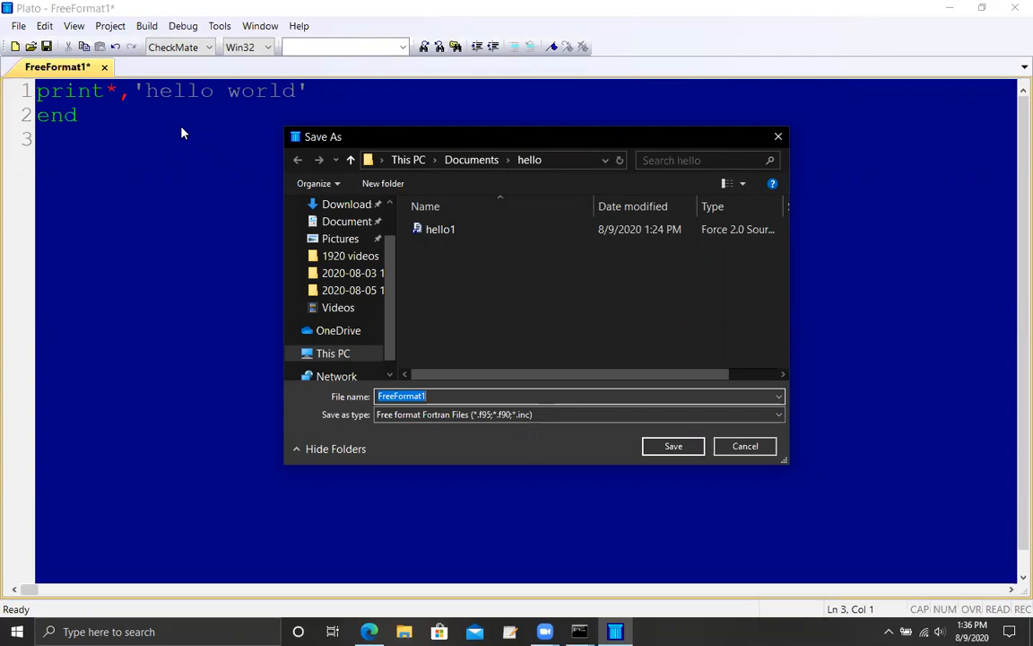
click(574, 396)
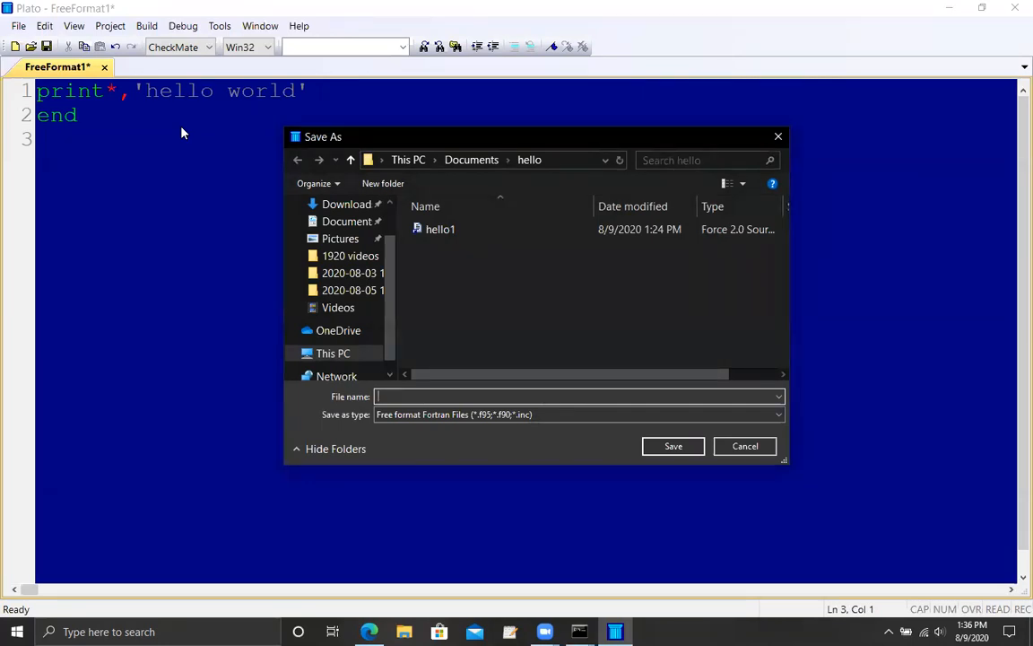
text(hi.f90)
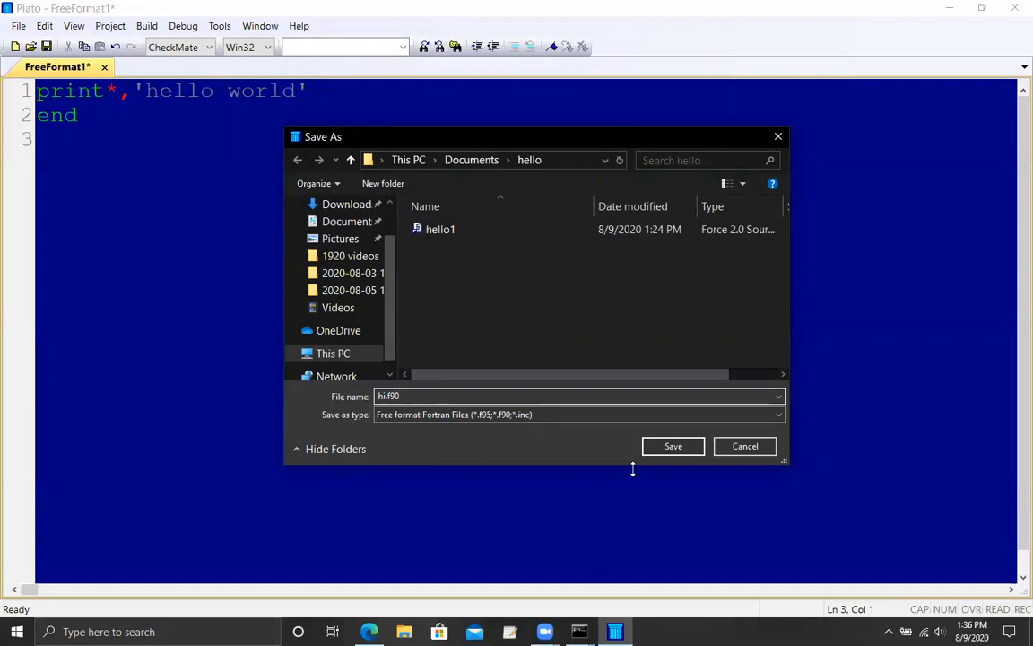
click(672, 445)
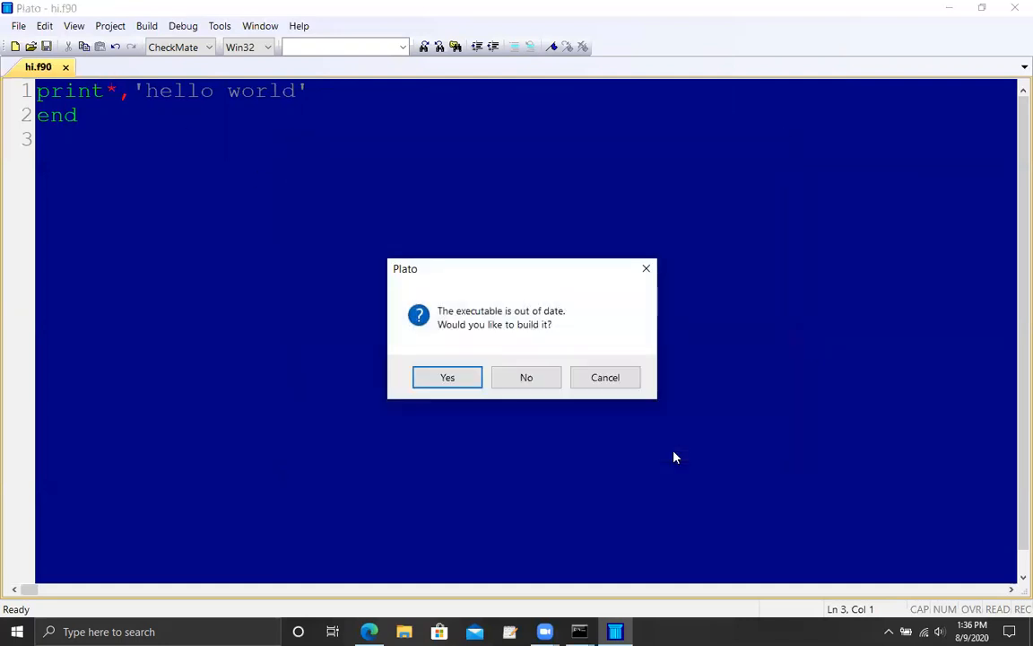
mouse_move(447, 376)
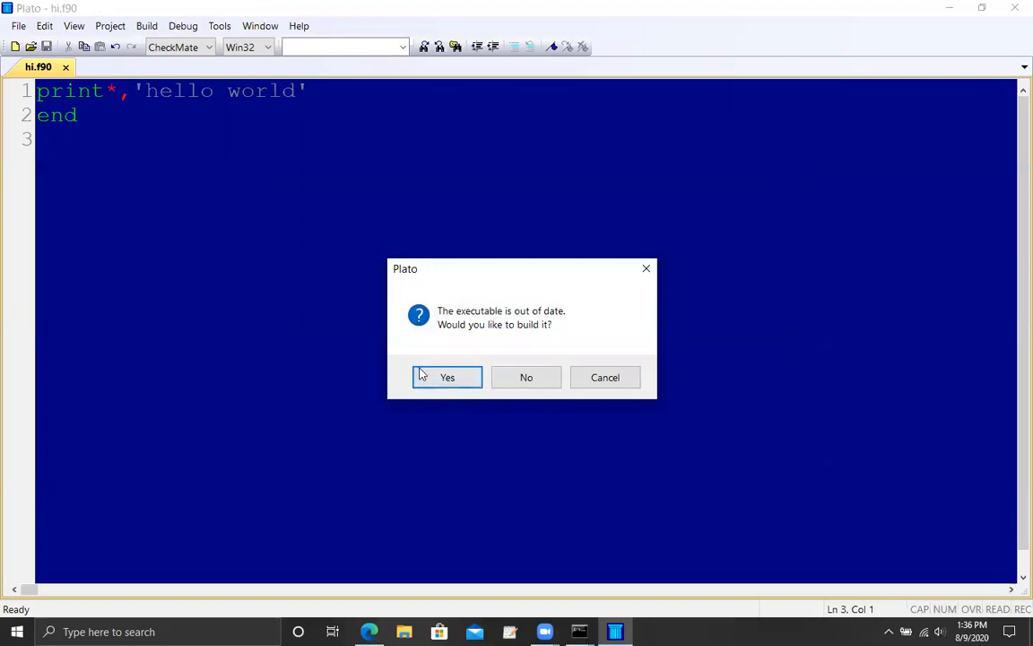
Confirm building the out-of-date executable so hi.EXE compiles and prints 'hello world'.
click(447, 377)
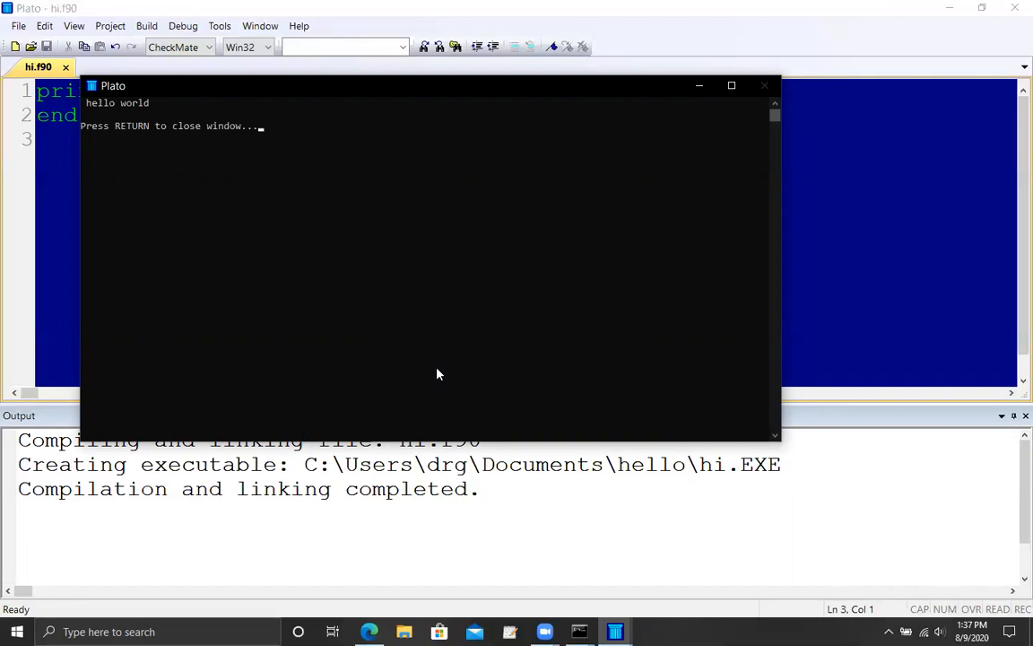
mouse_move(92, 104)
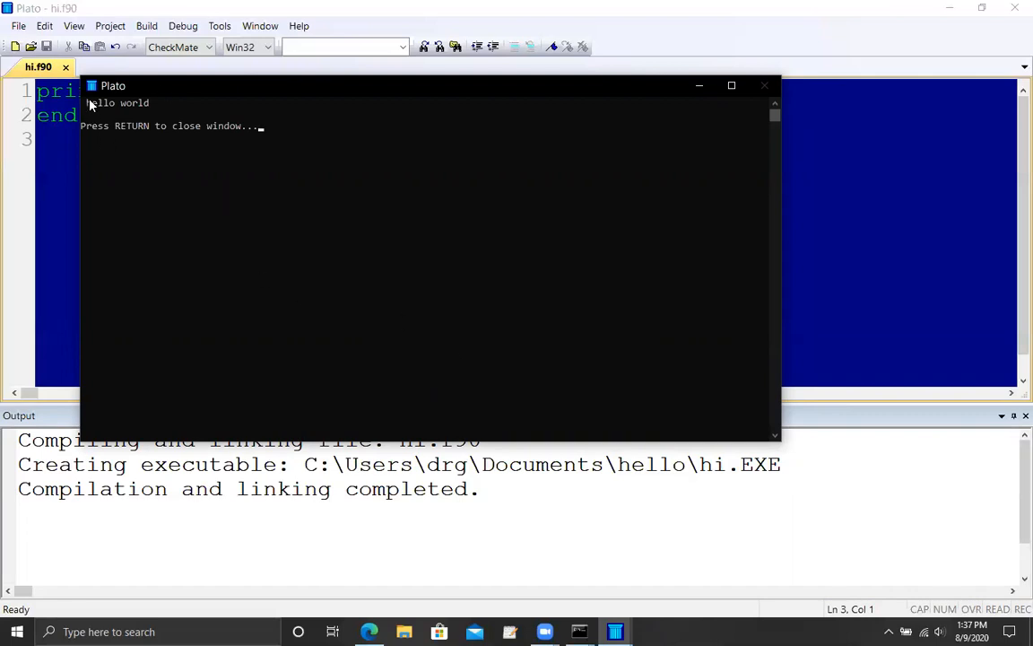
mouse_move(226, 111)
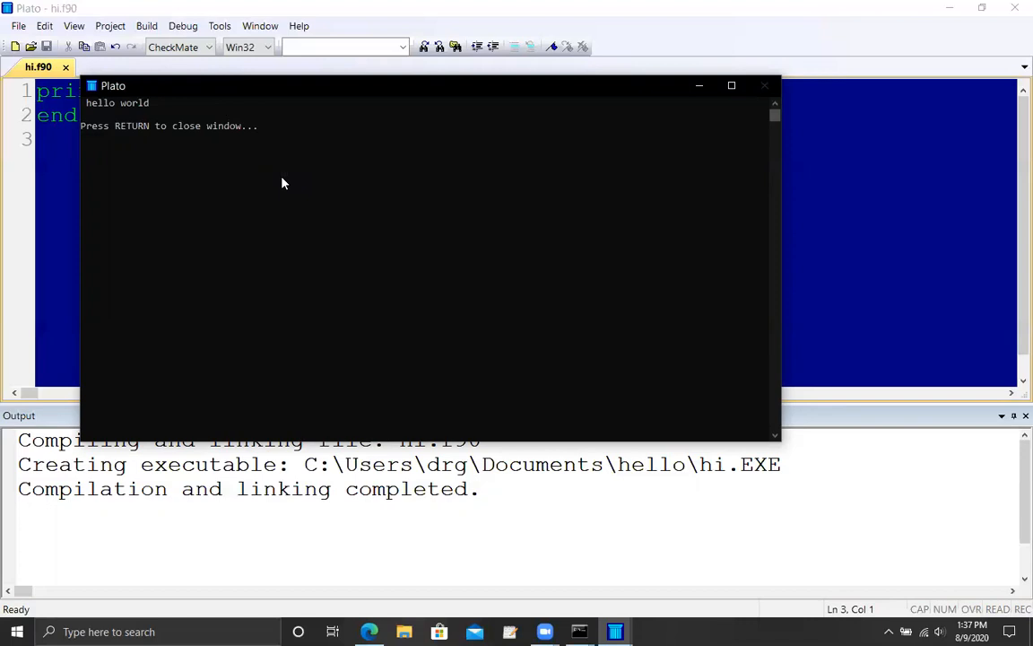
Close the console and wrap the print in do i = 1,10 ... end do.
key(Return)
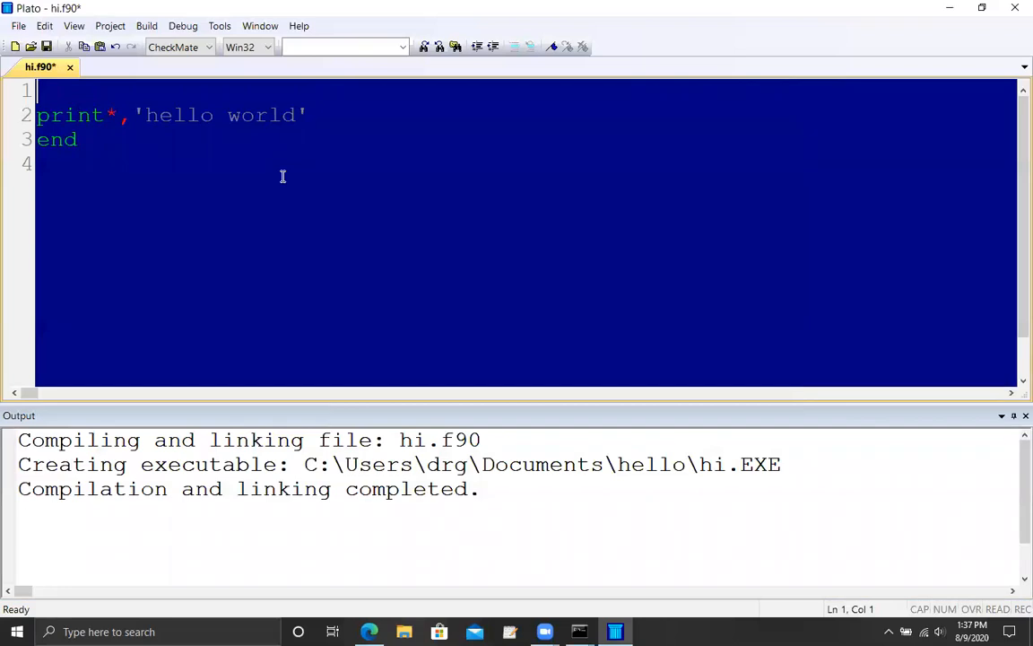
text(do i)
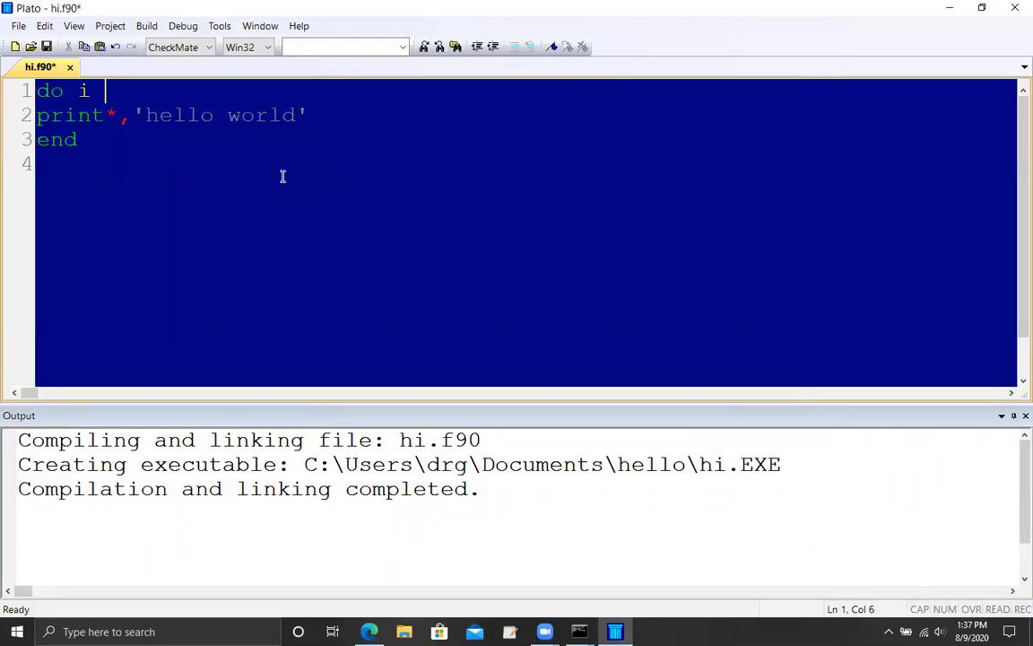
text(= 1,10)
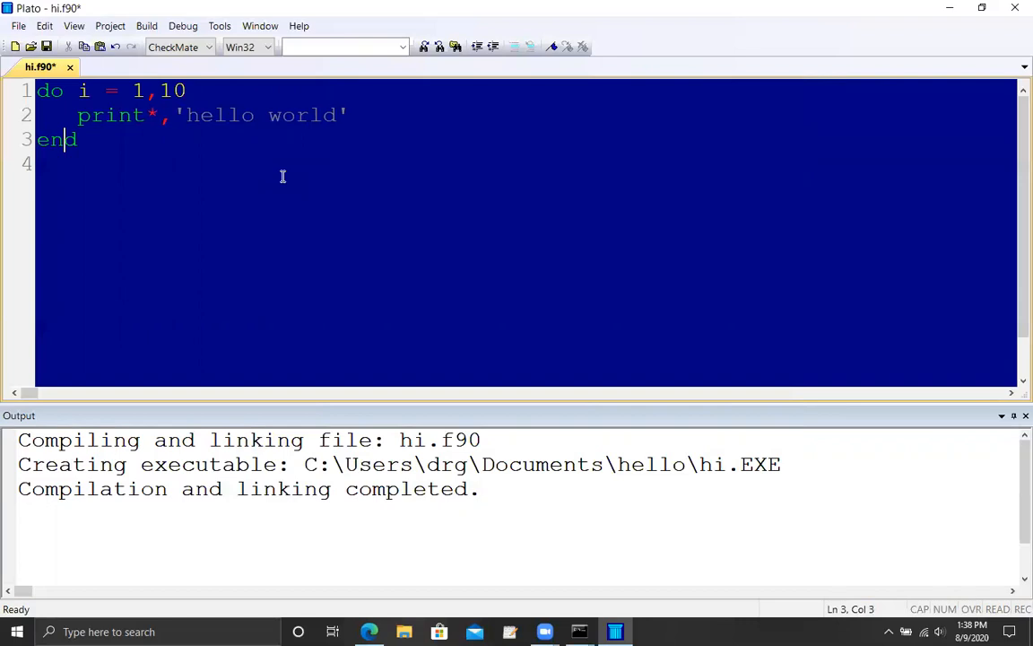
key(Enter)
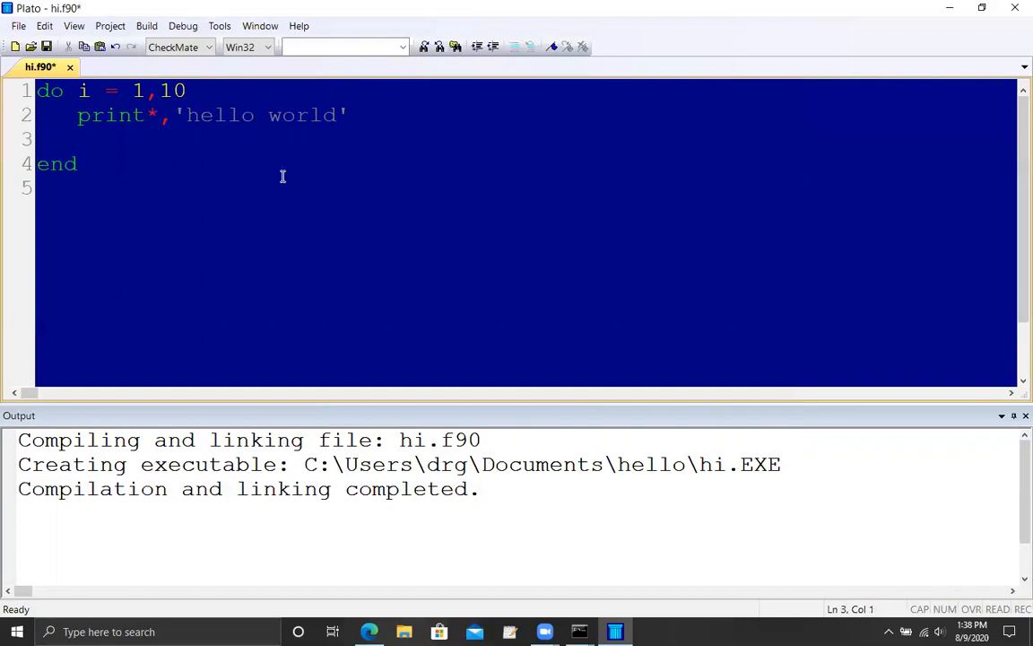
text(end do)
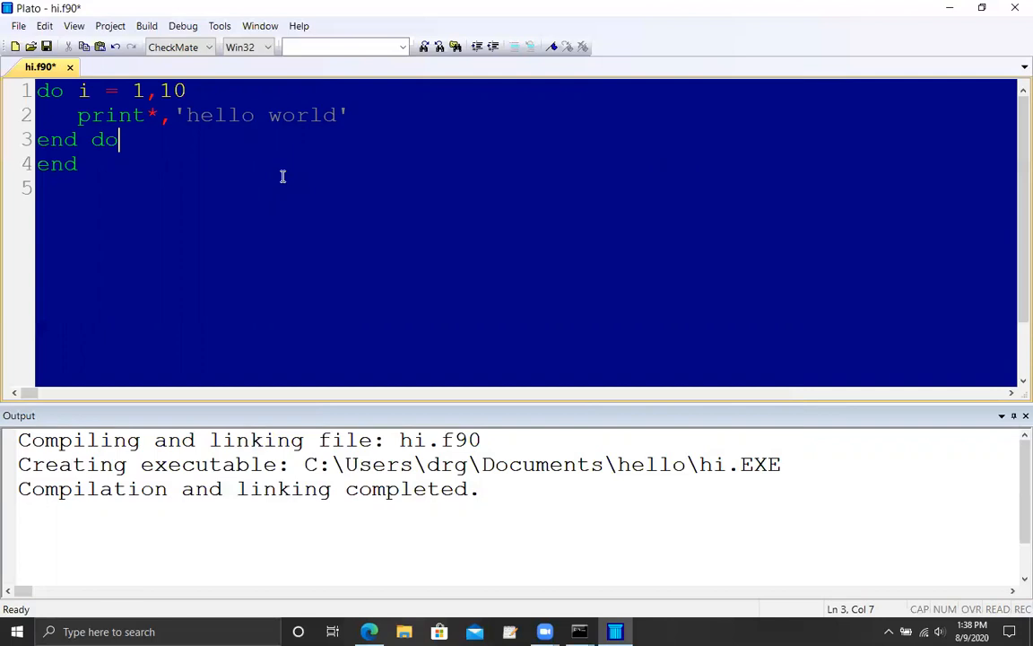
mouse_move(147, 25)
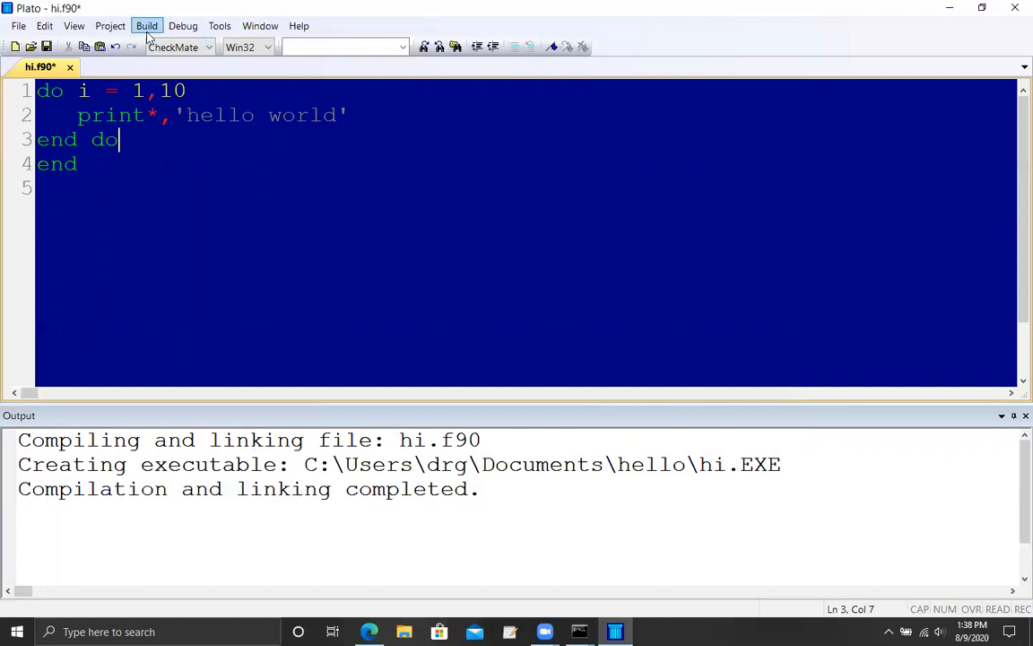
Compile the looped source and confirm rebuilding the out-of-date hi.EXE.
click(147, 25)
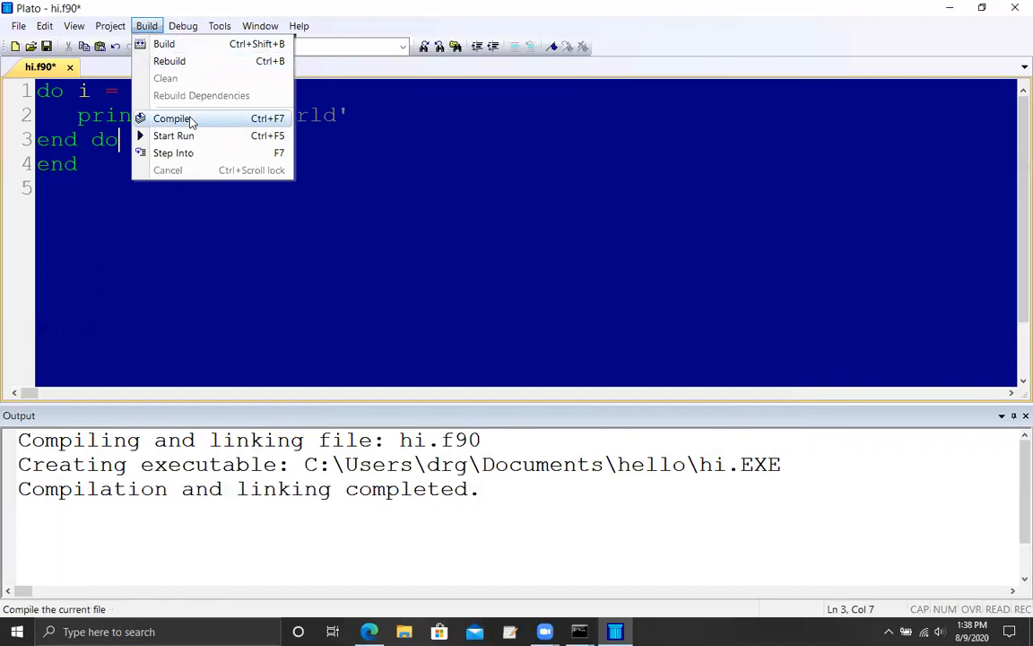
click(172, 136)
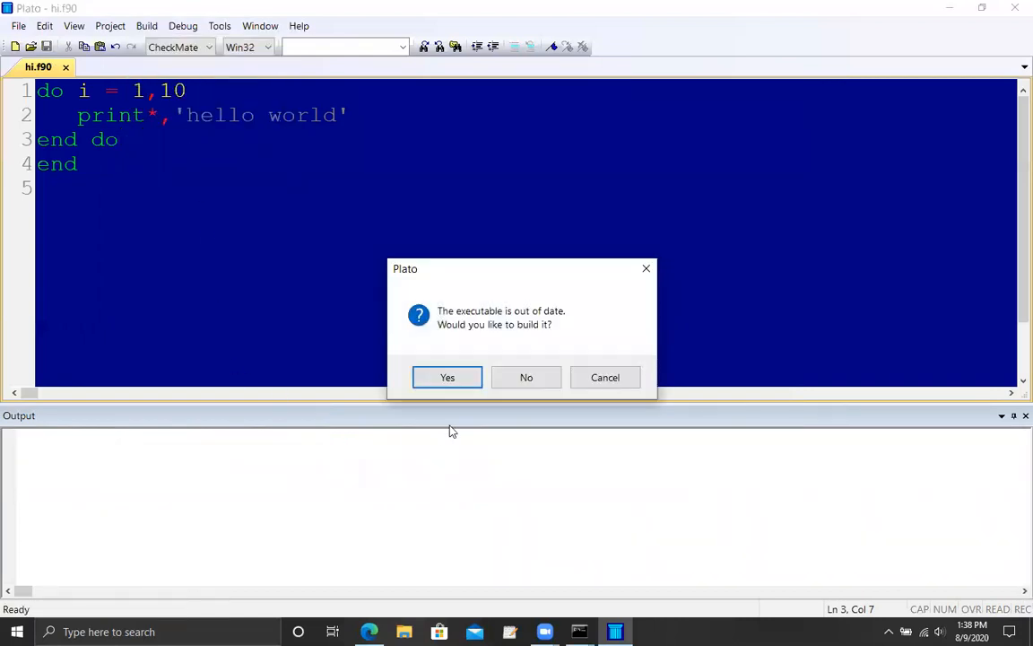
click(447, 376)
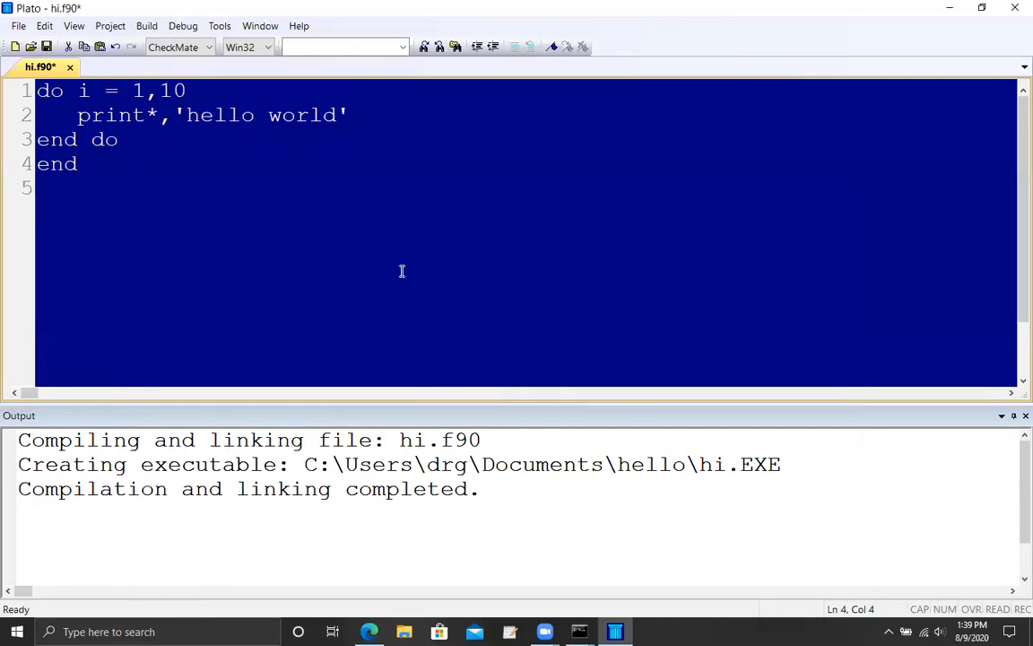
mouse_move(406, 266)
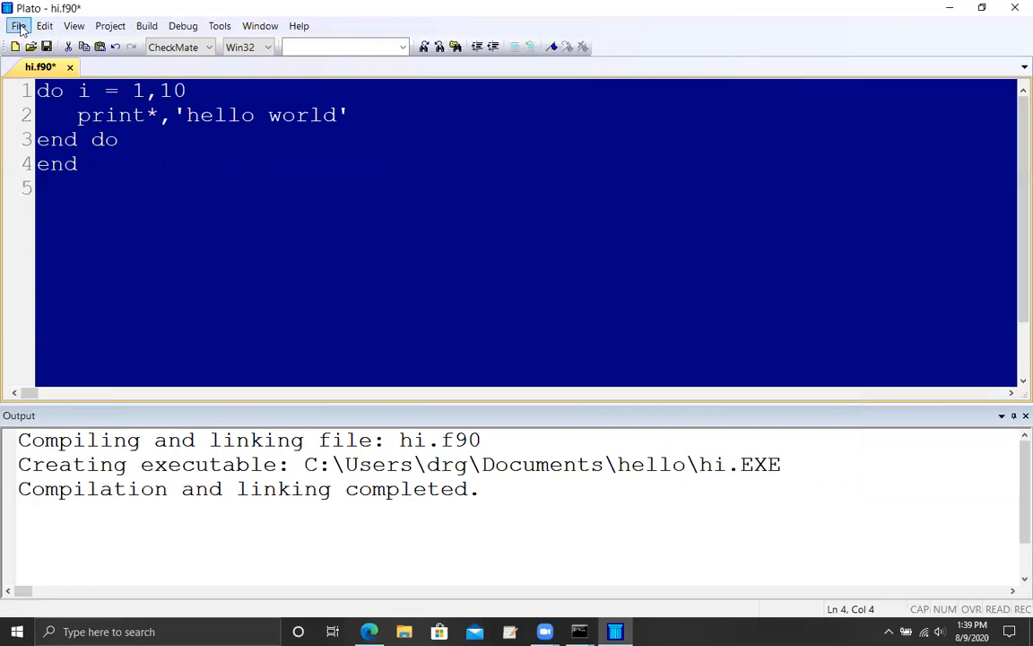
Search Bing in Edge for 'force fortran compiler download' via Windows search.
click(18, 25)
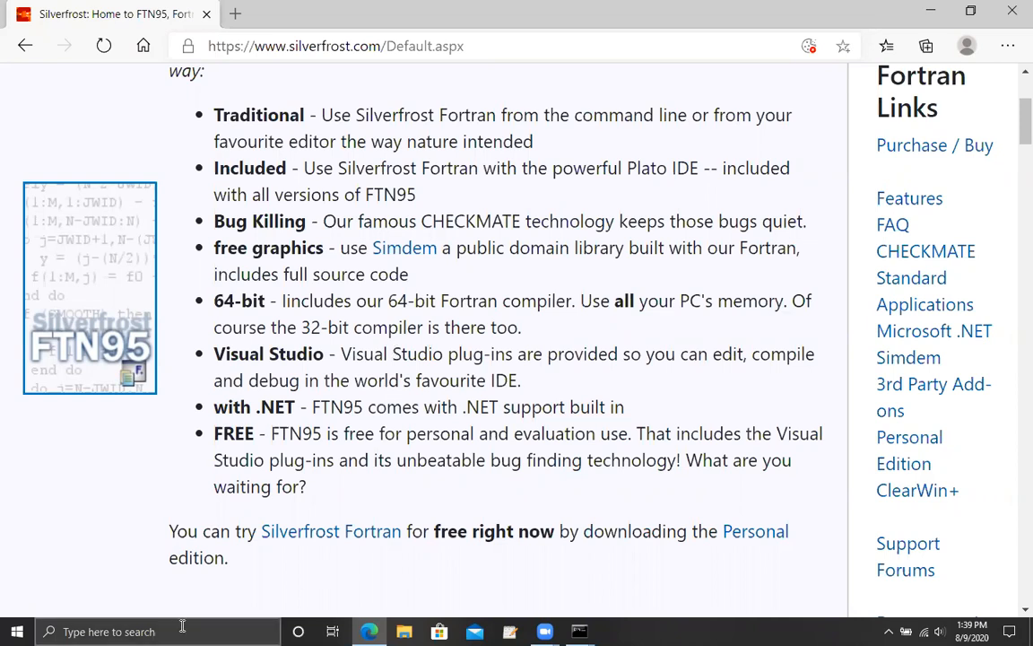
click(108, 631)
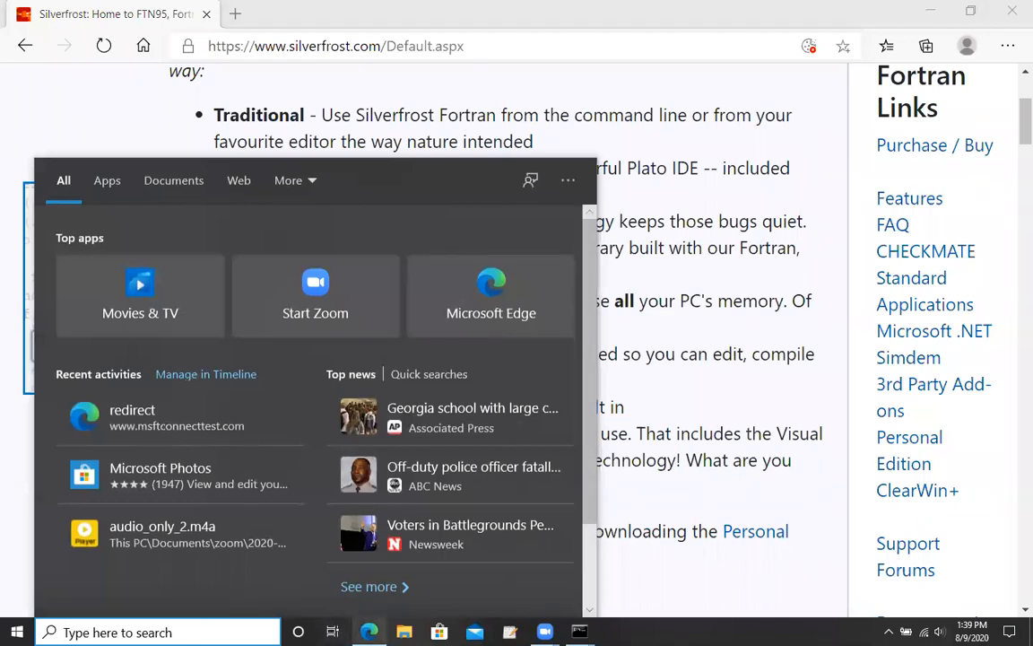
click(338, 47)
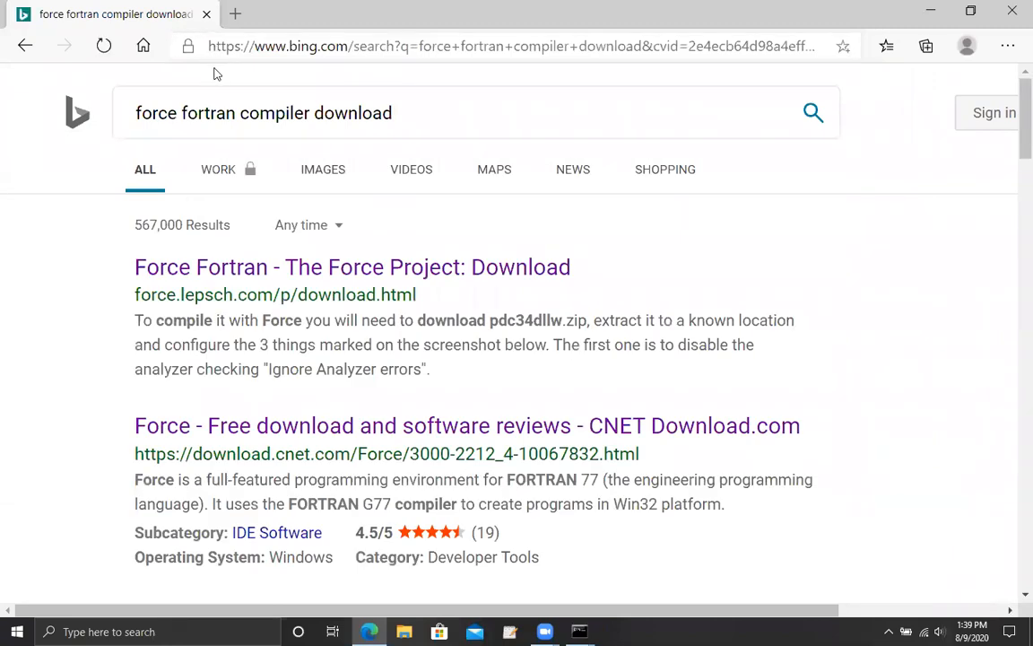
mouse_move(291, 276)
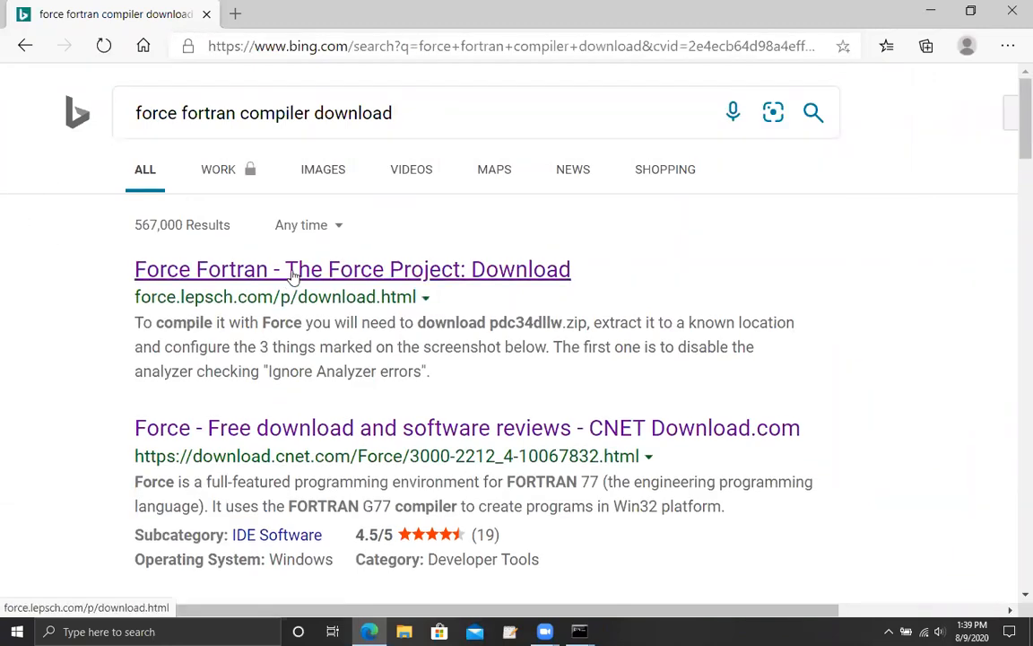
Open the Force Project download result and scroll through the installer list.
click(352, 269)
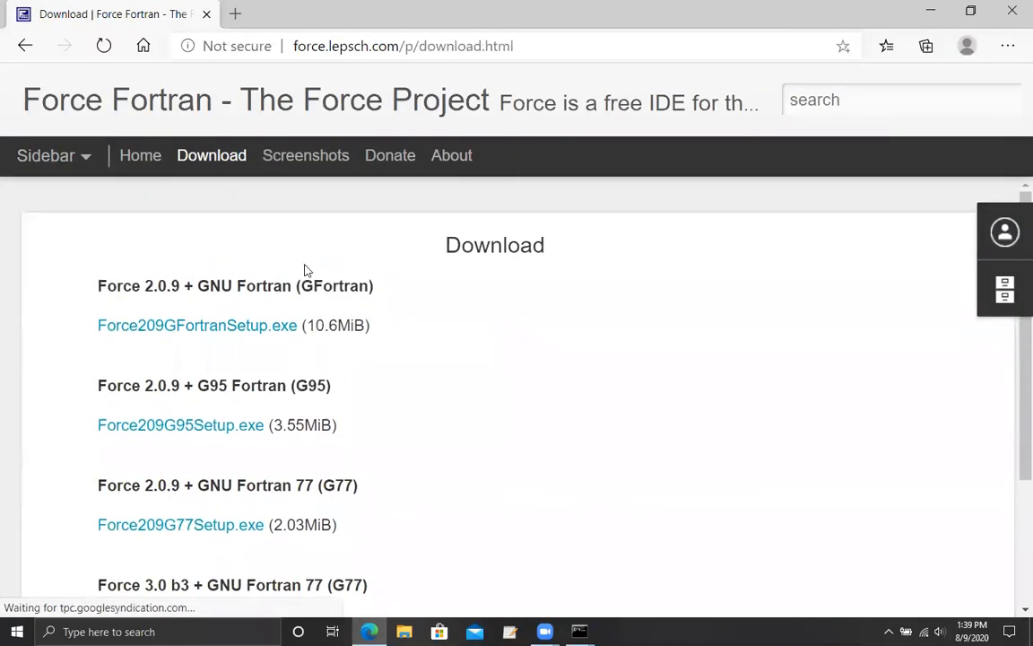
mouse_move(549, 305)
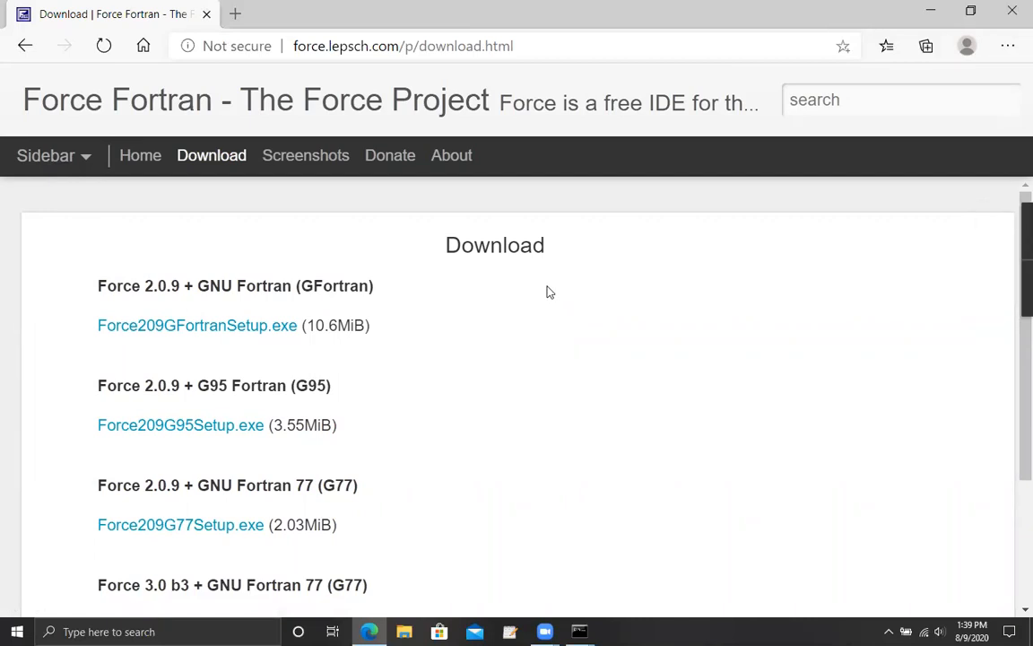
mouse_move(199, 348)
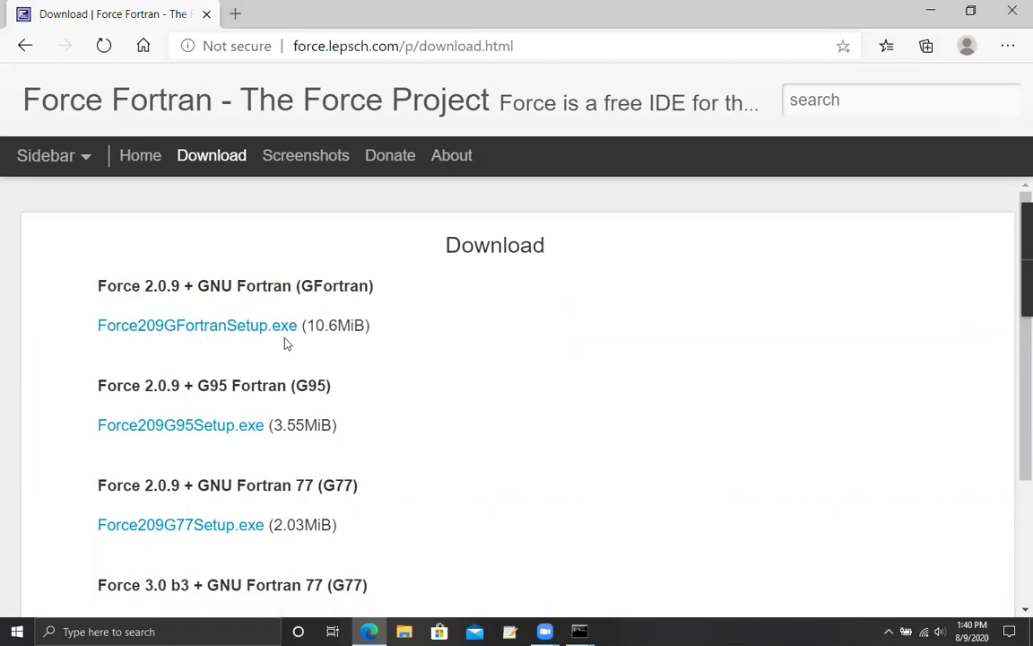
mouse_move(183, 454)
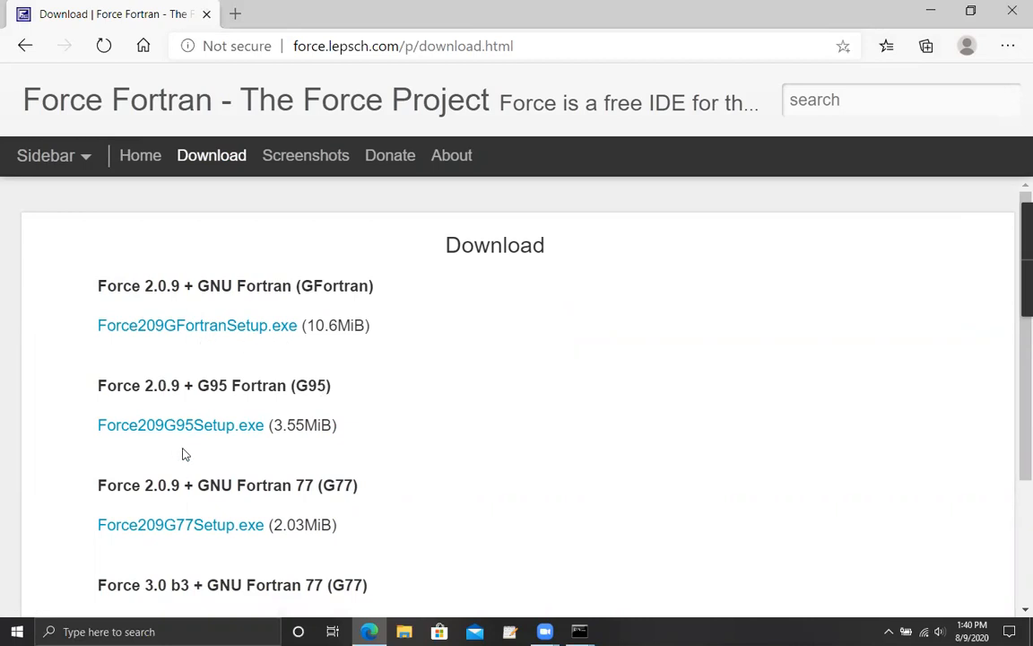
scroll(down, 3)
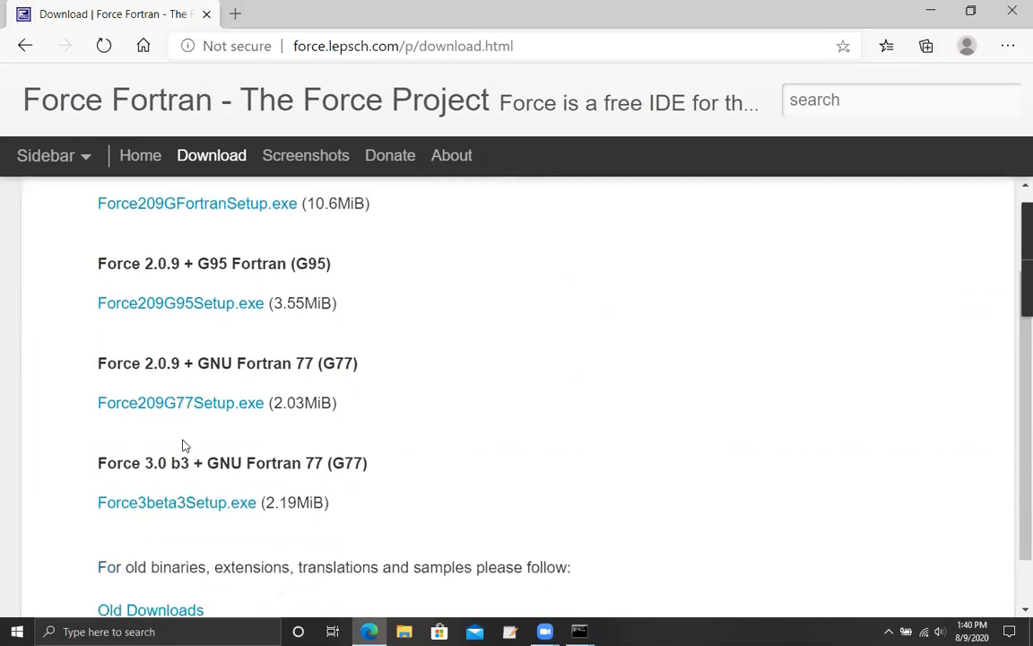
scroll(down, 3)
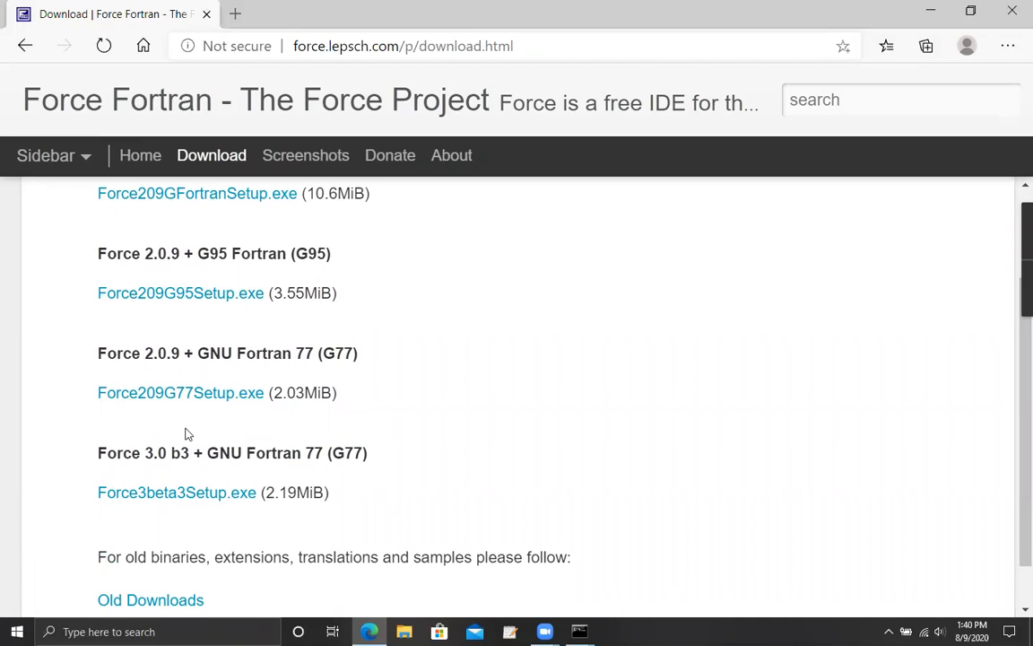
mouse_move(179, 393)
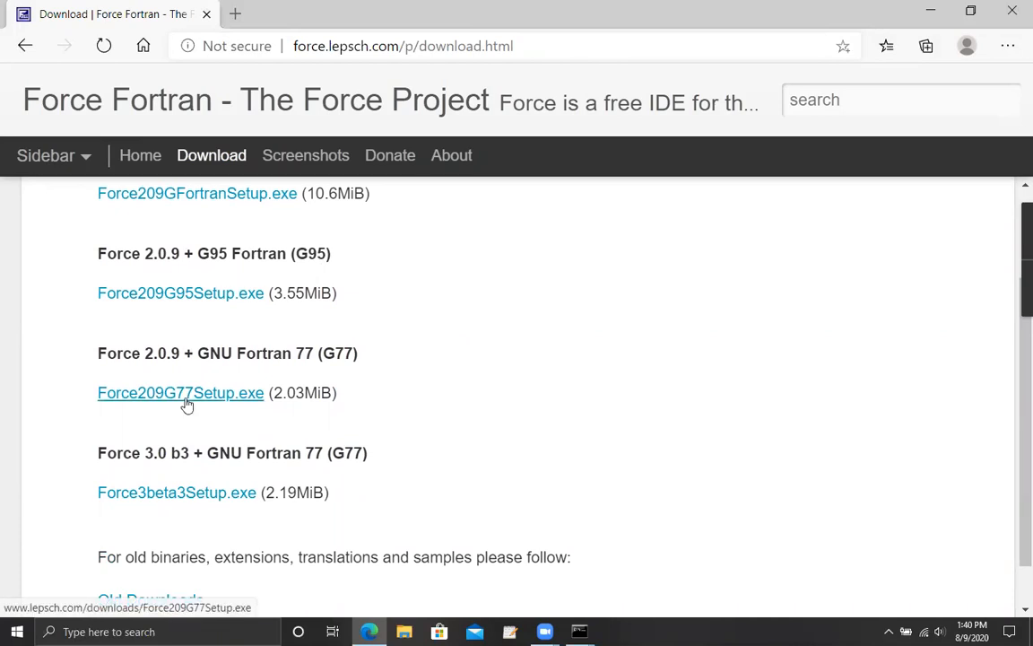
mouse_move(255, 523)
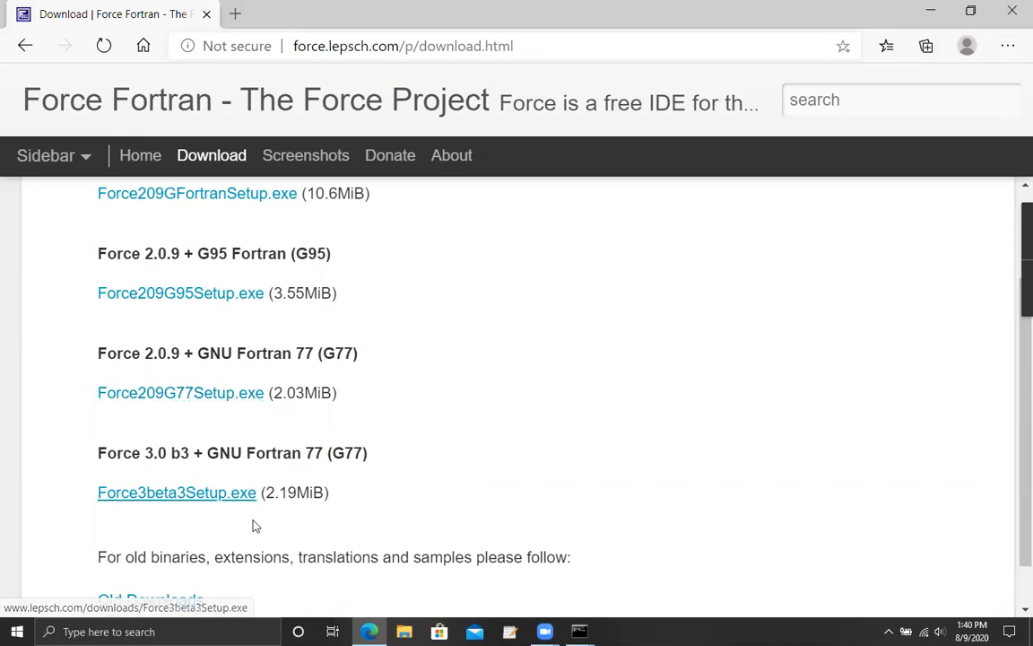
mouse_move(240, 517)
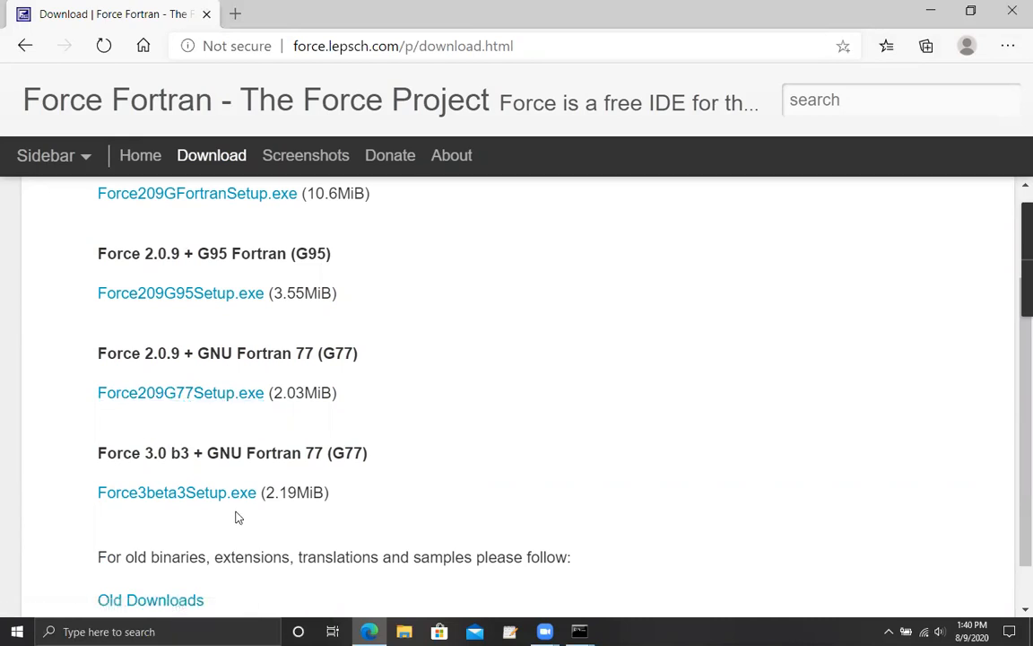
mouse_move(241, 513)
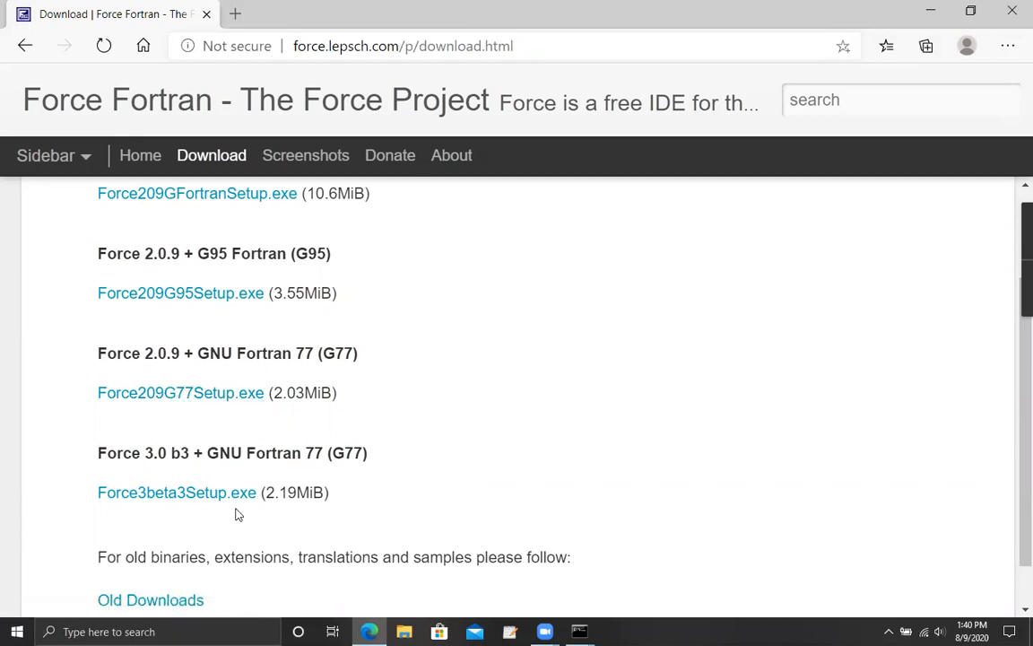
mouse_move(238, 511)
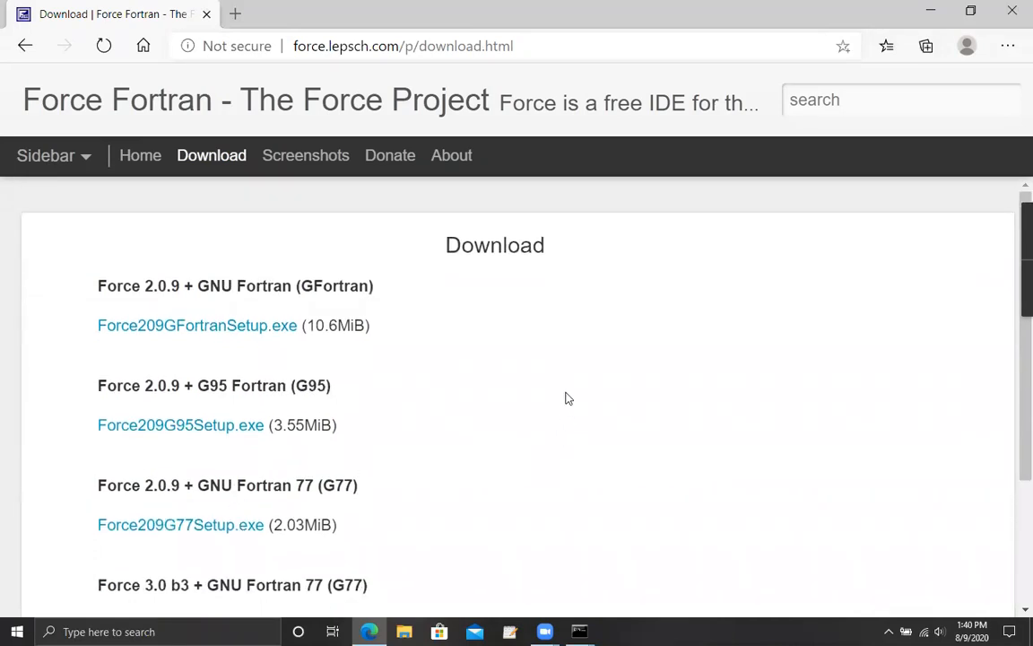
mouse_move(215, 325)
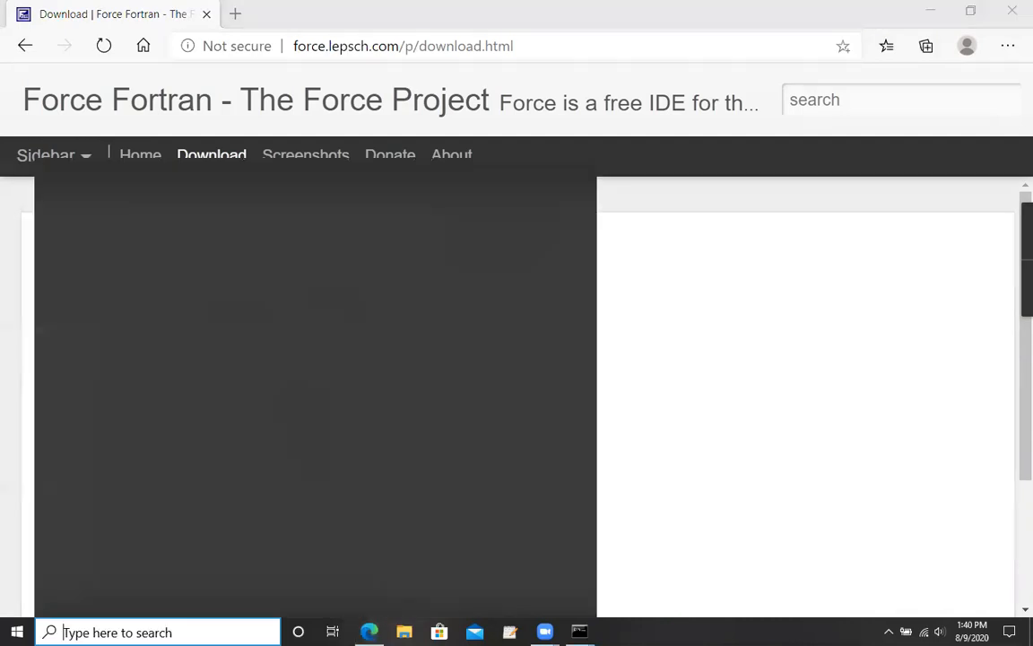
Launch Force 2.0 from Windows search.
text(force 2.0)
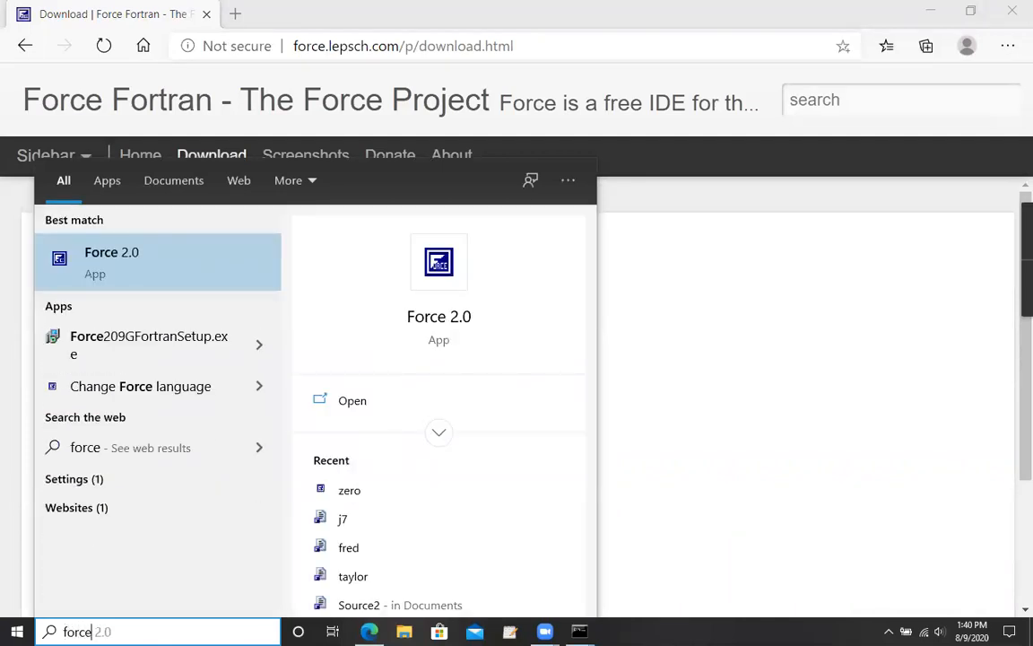
mouse_move(158, 481)
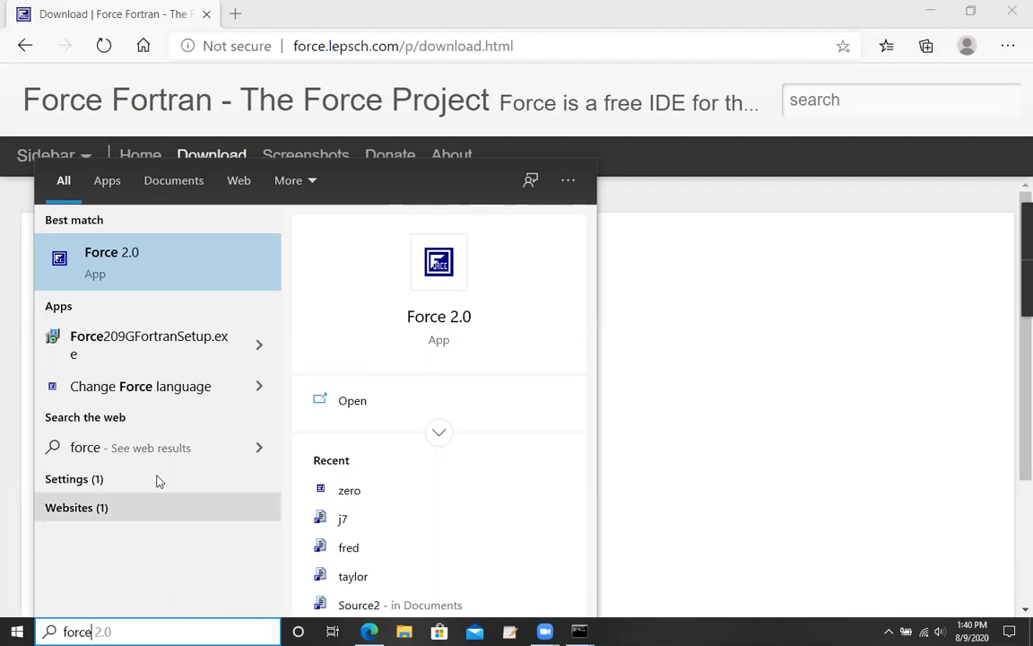
click(112, 262)
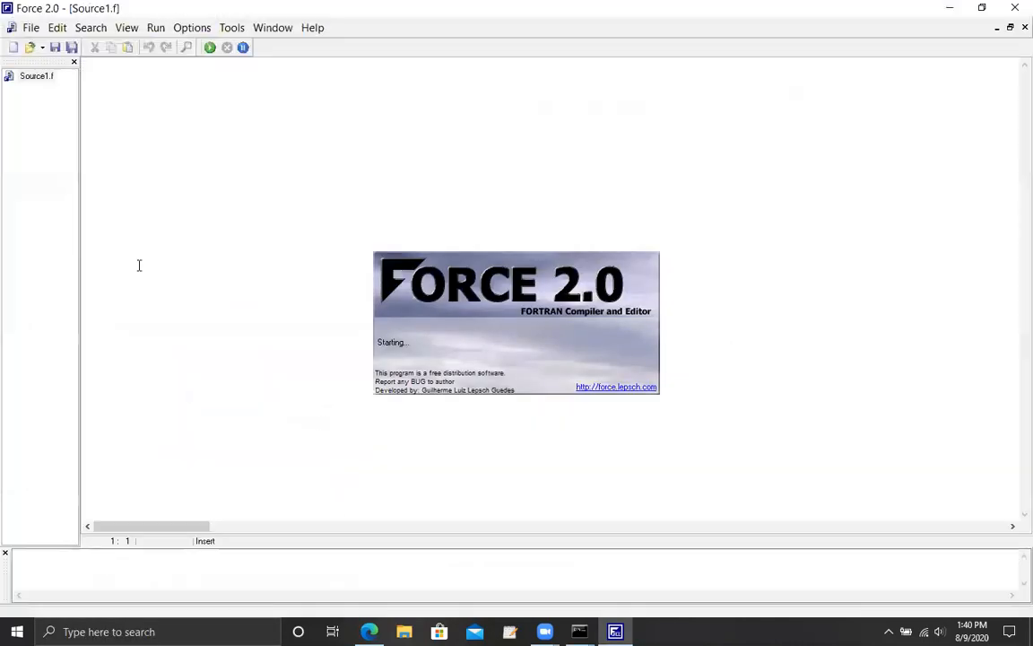
click(57, 29)
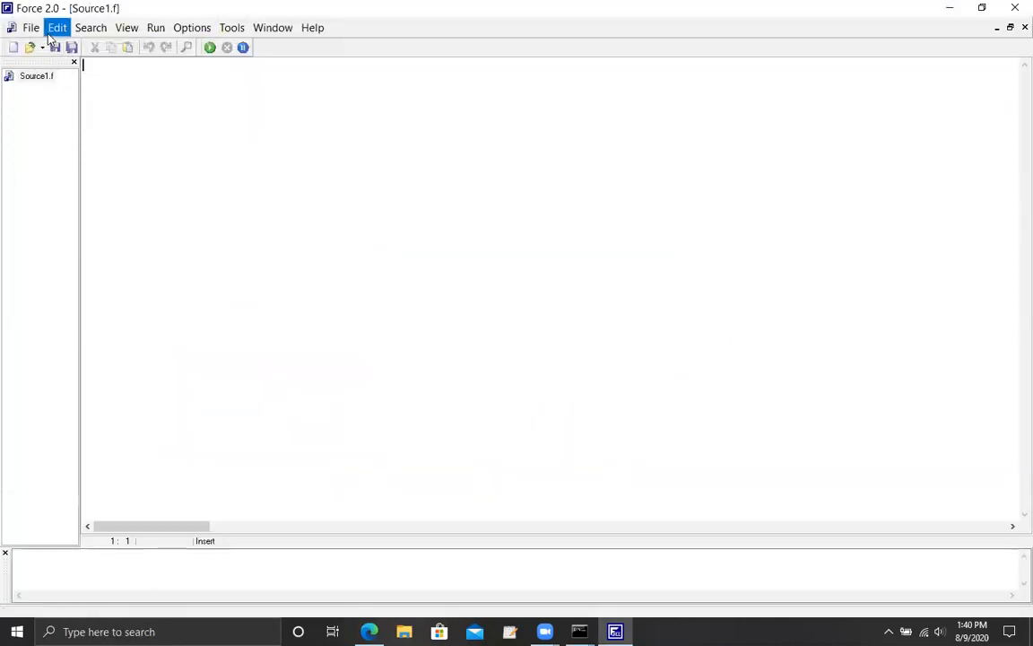
Create a new source file and paste the hello-world do-loop program into it.
click(30, 27)
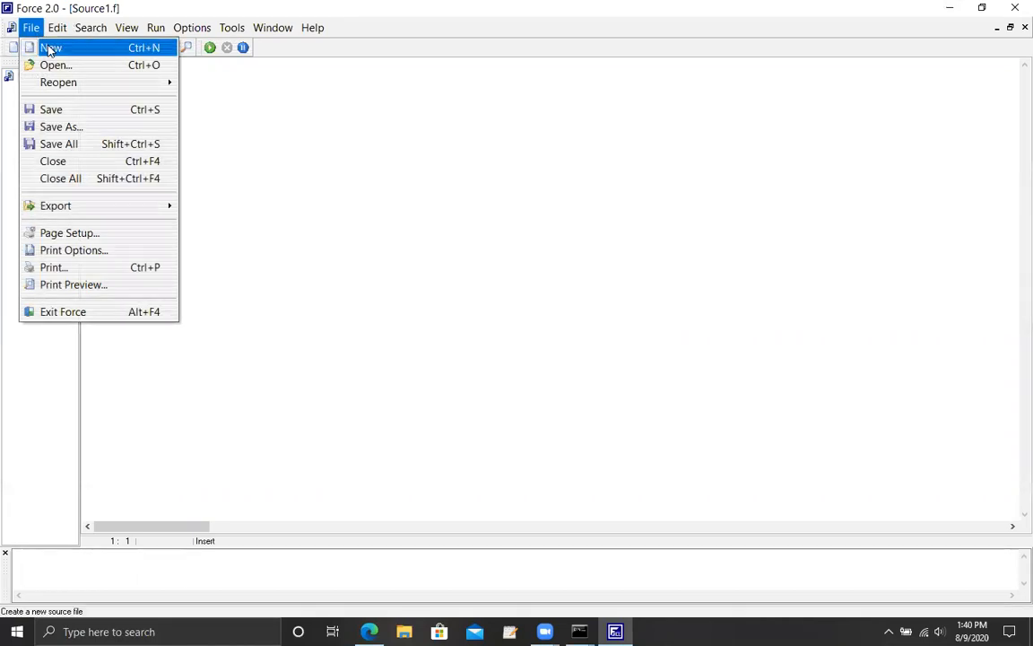
click(50, 46)
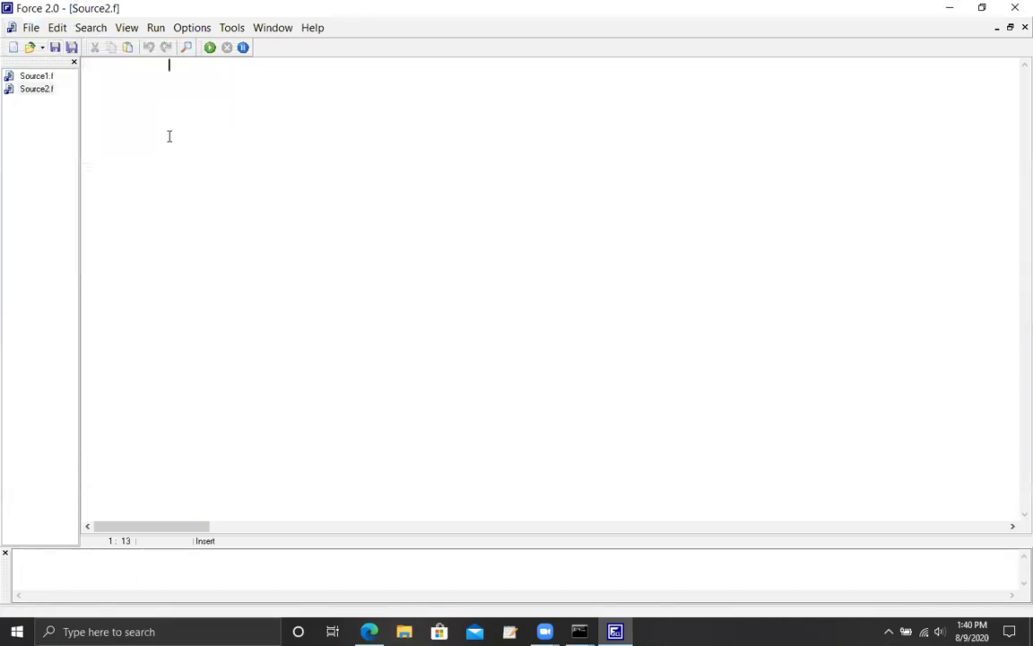
right_click(168, 137)
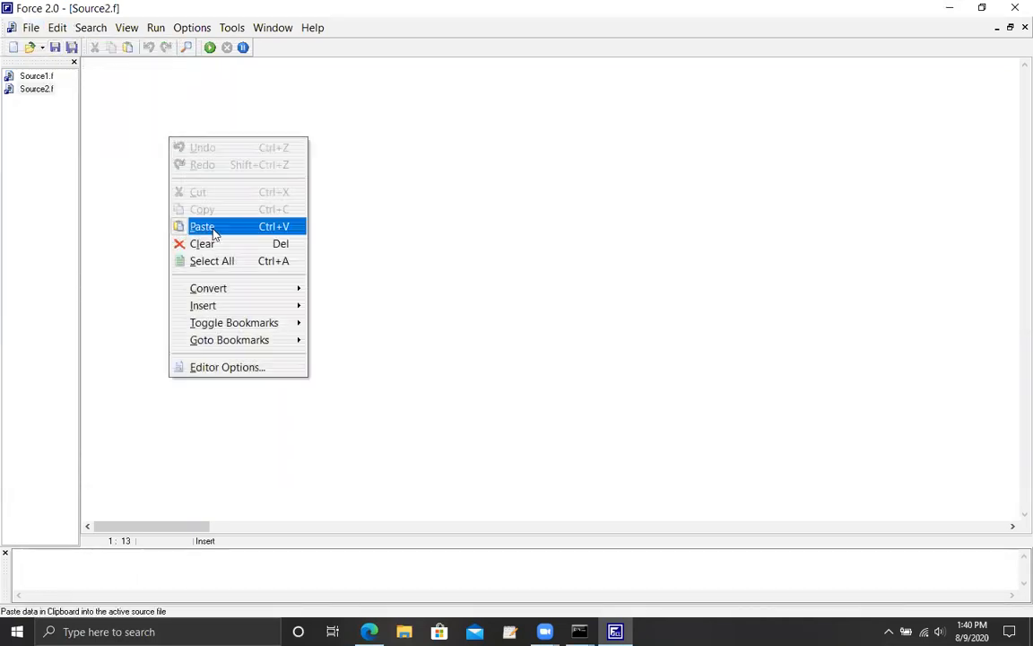
click(201, 226)
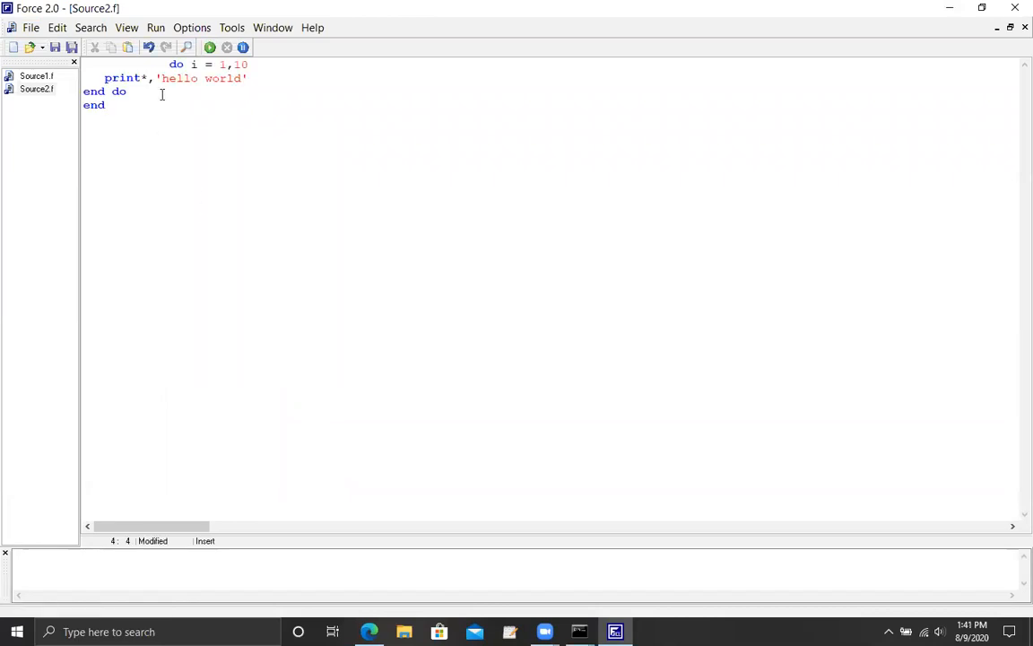
click(160, 65)
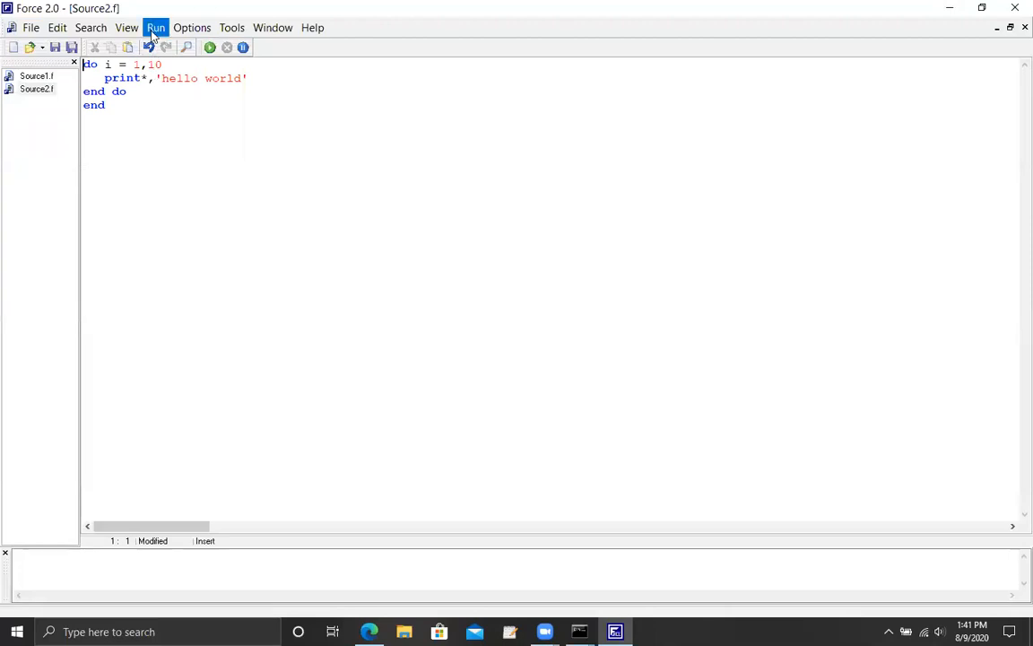
Start Run > Run and agree to save the source before running.
click(154, 27)
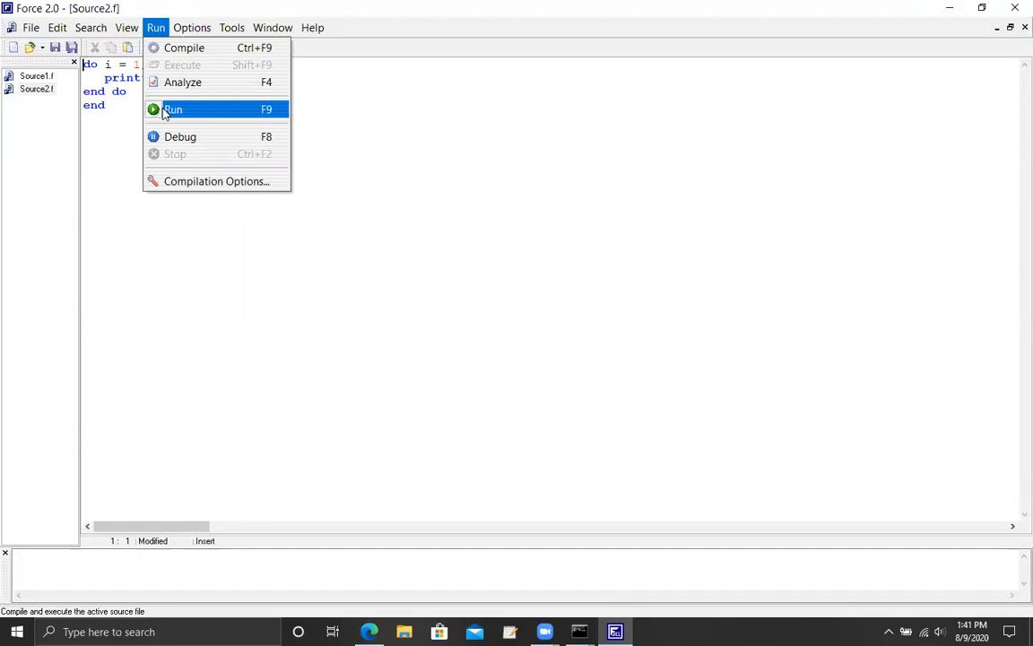
click(172, 110)
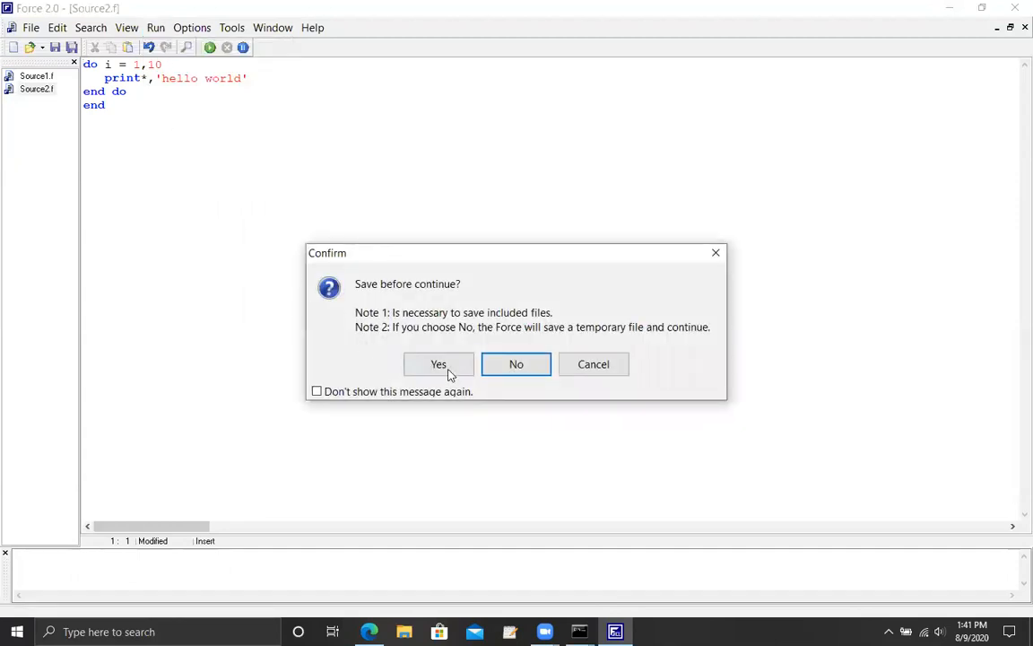
click(438, 362)
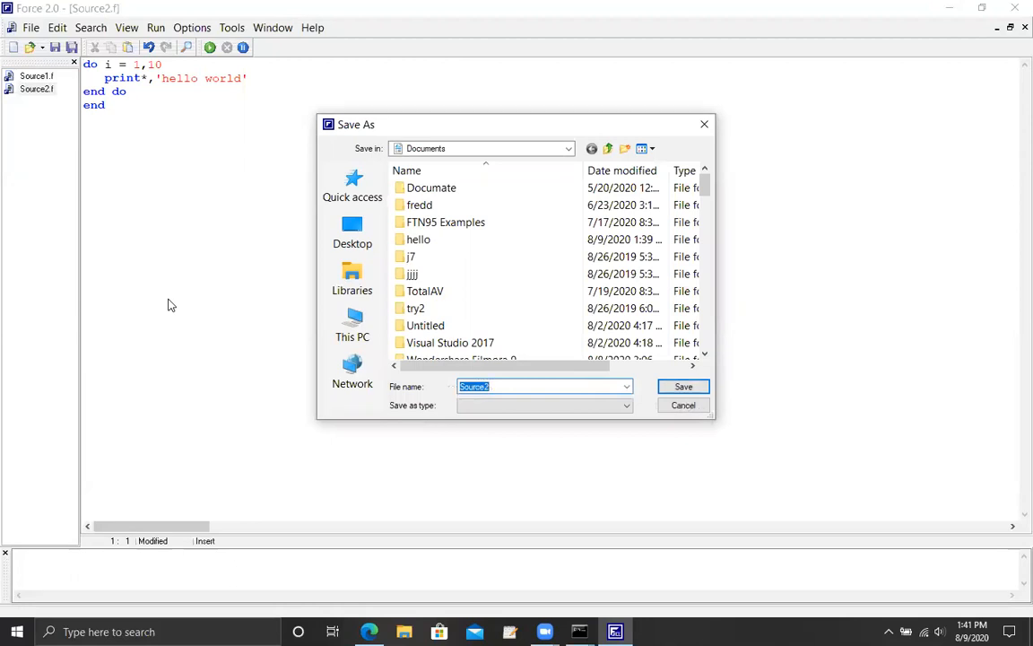
Save the program as fred.f90 in Documents so it compiles and runs.
key(Delete)
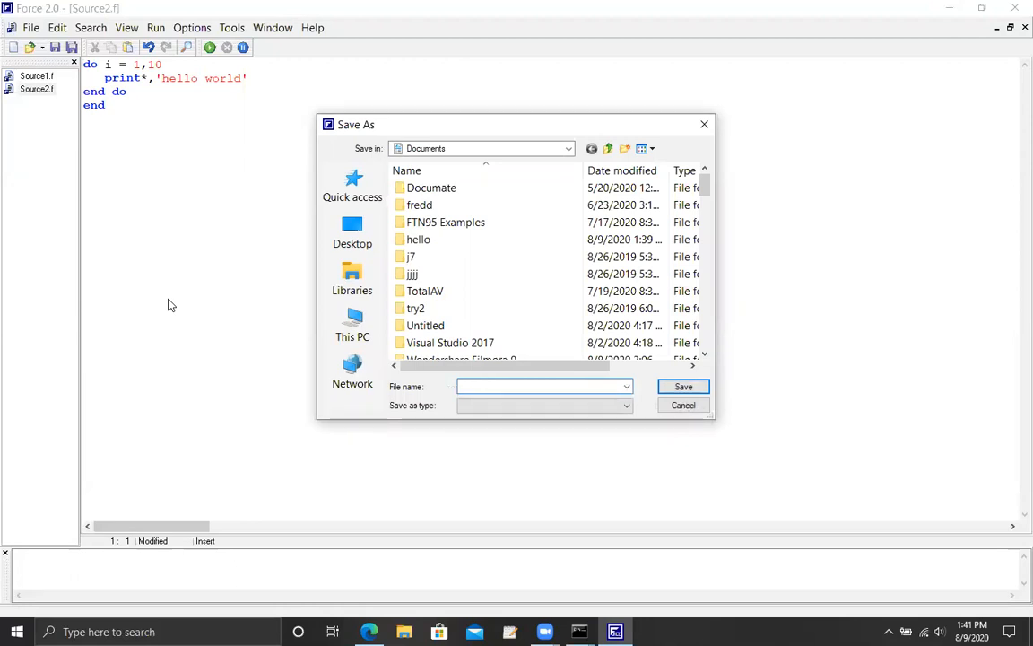
click(538, 386)
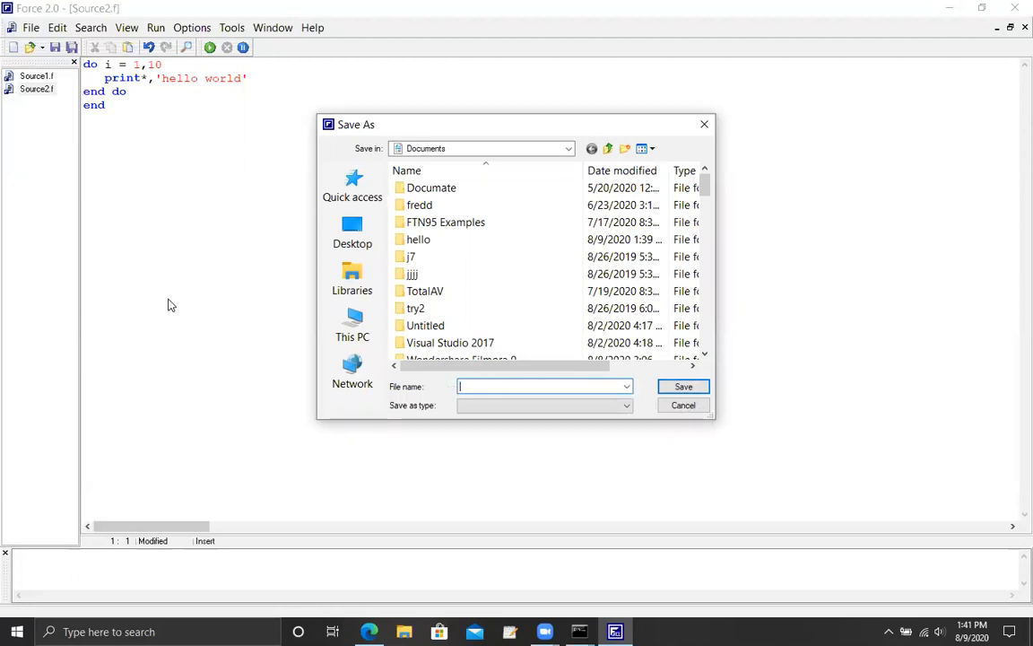
text(fred)
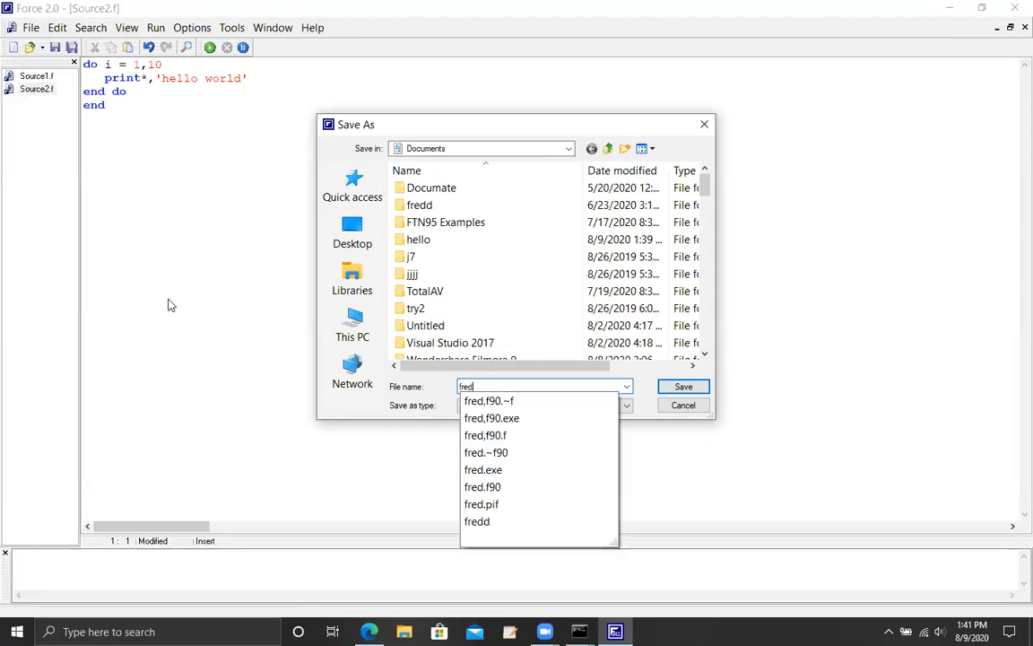
click(481, 486)
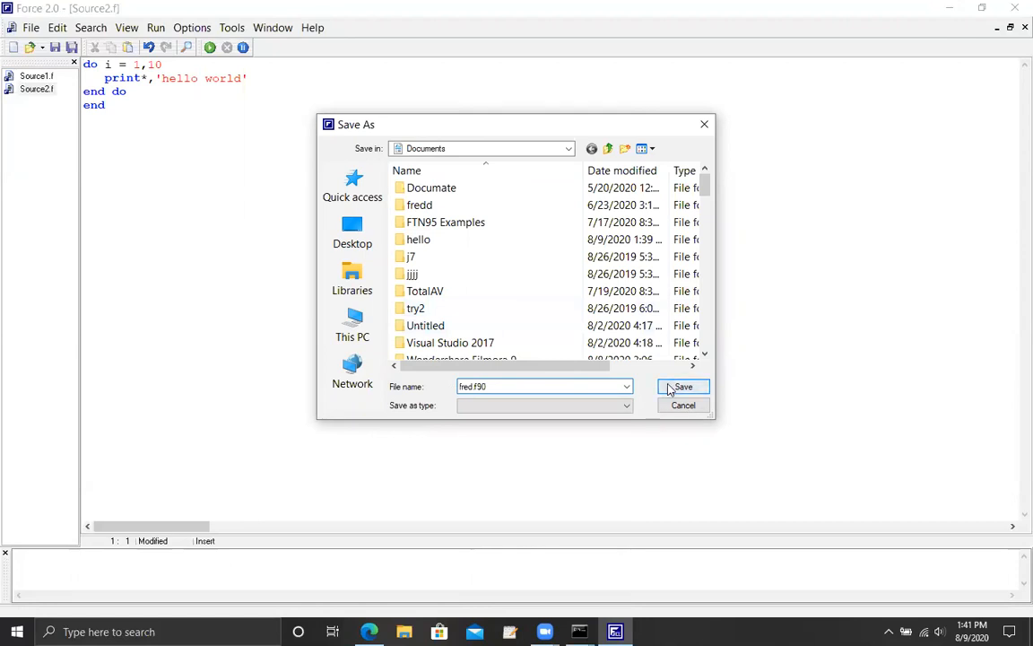
click(681, 387)
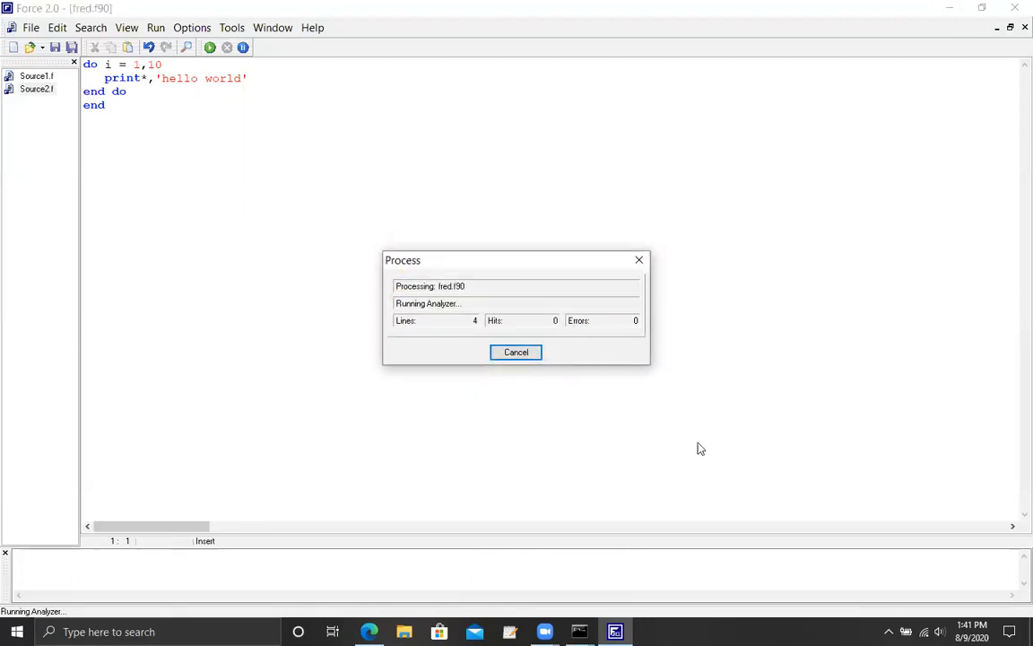
click(516, 351)
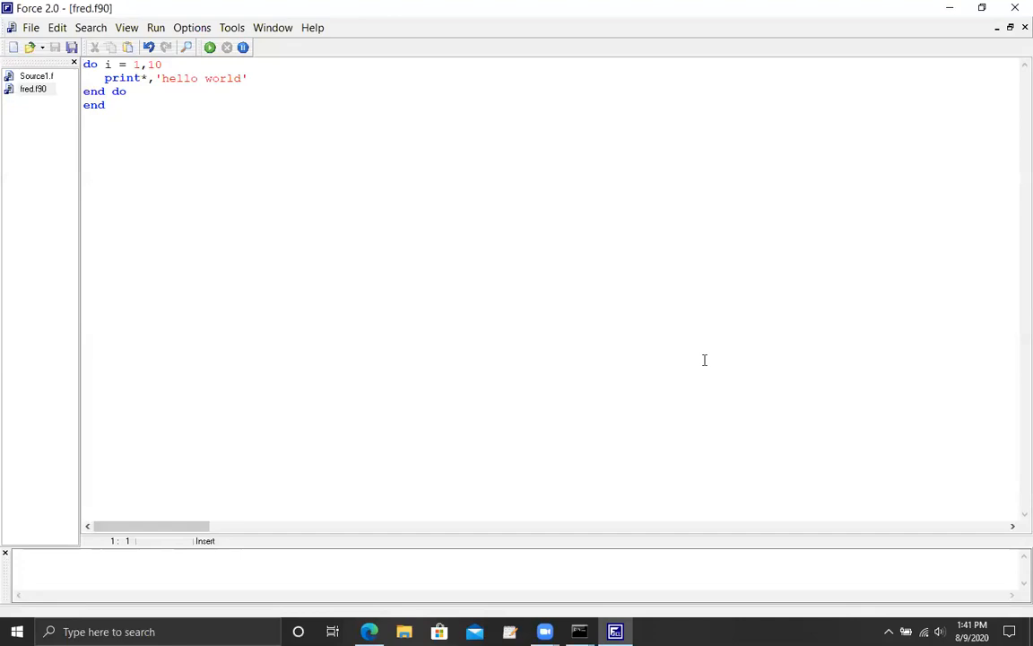
mouse_move(574, 358)
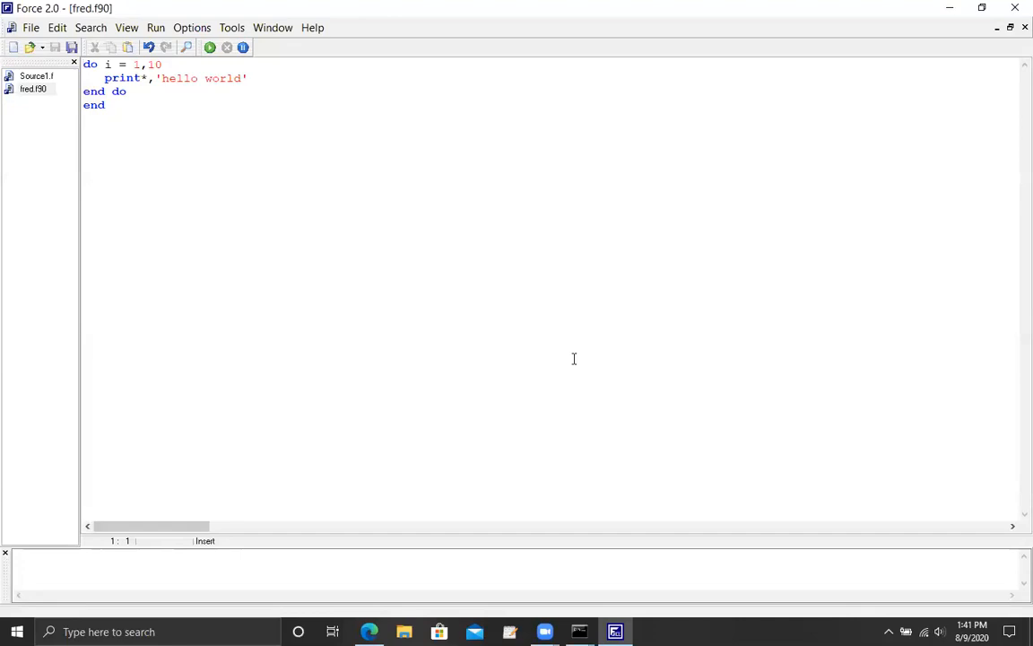
mouse_move(32, 82)
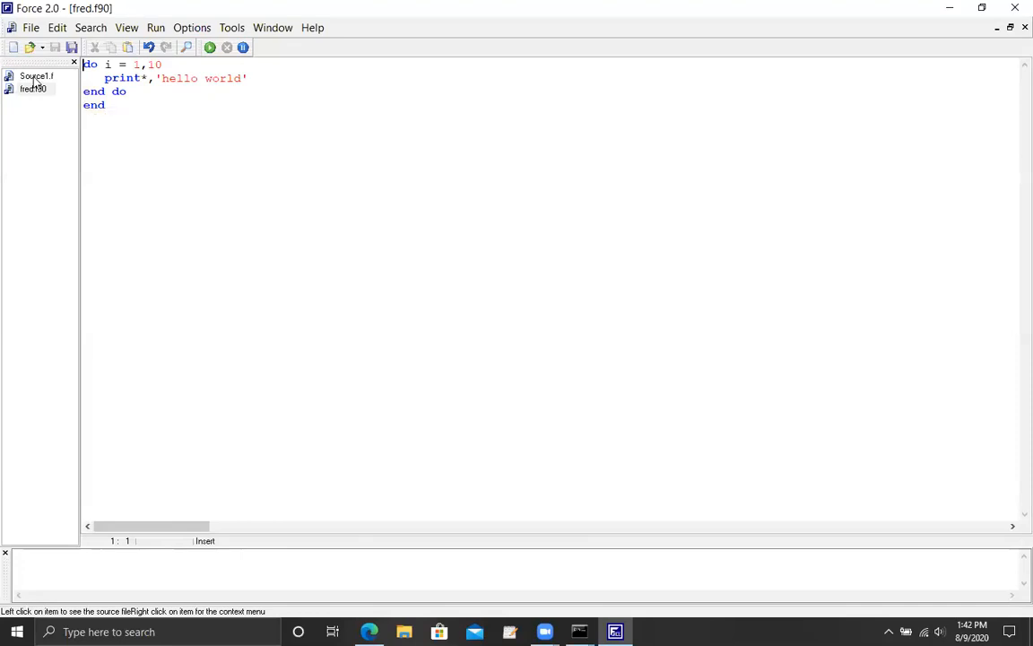
mouse_move(305, 158)
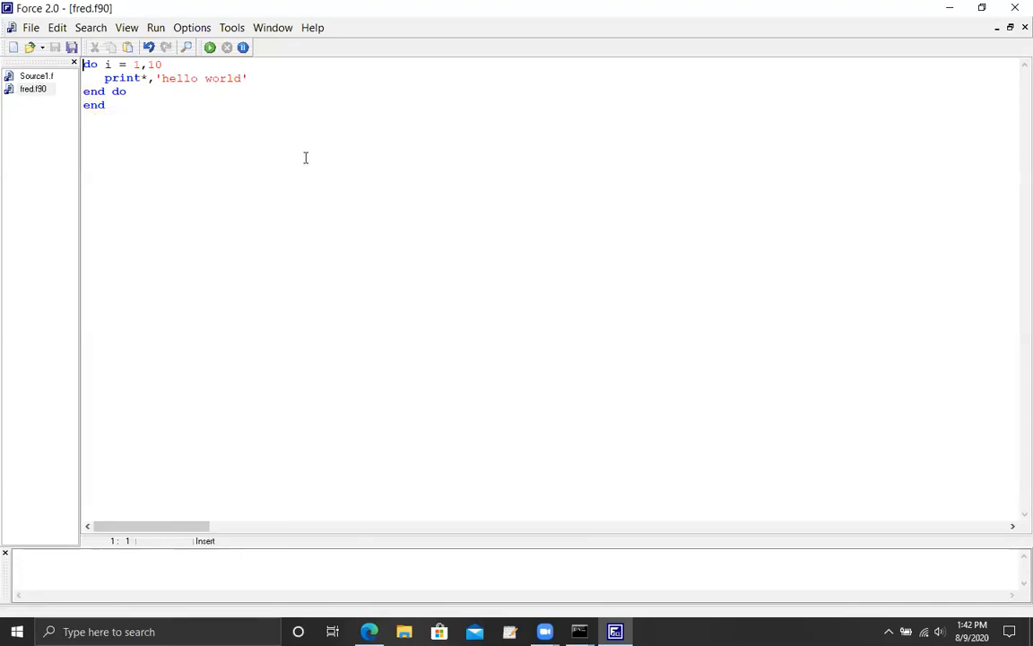
mouse_move(315, 140)
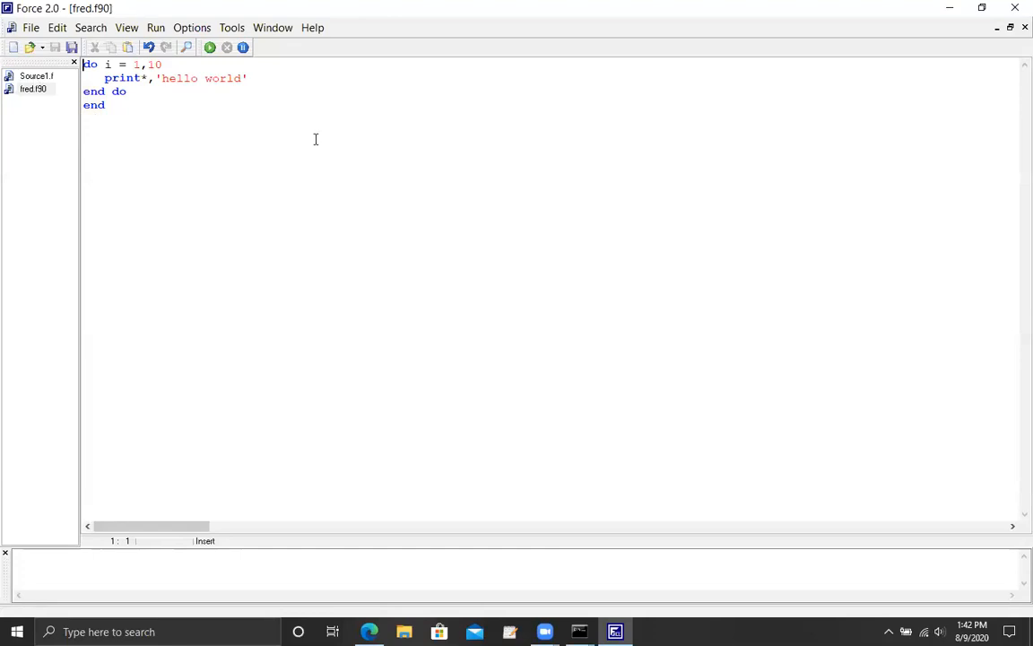
mouse_move(373, 233)
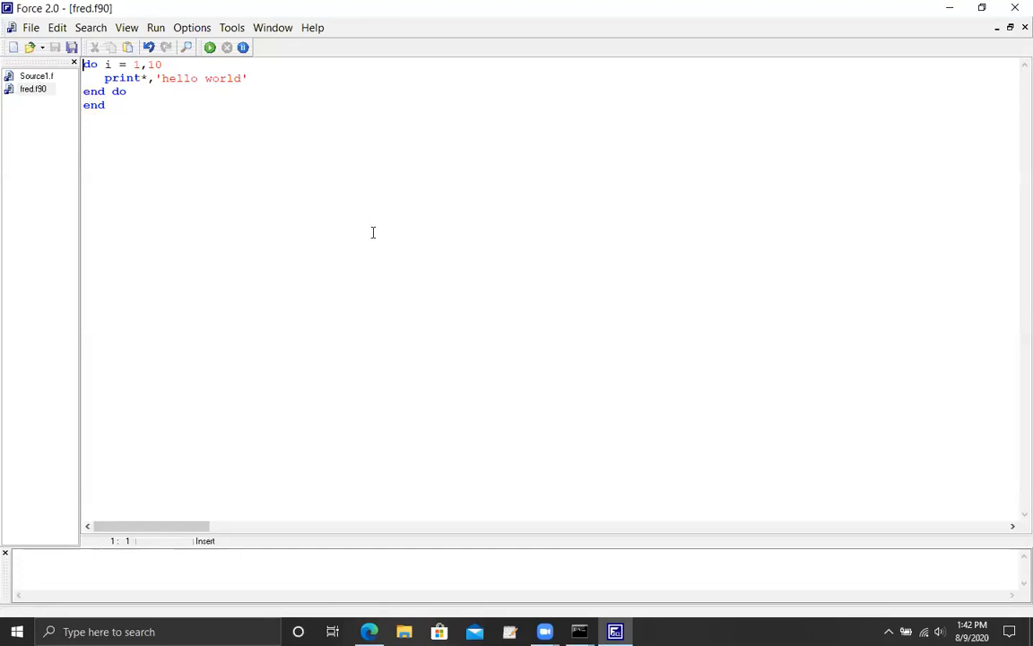
mouse_move(373, 231)
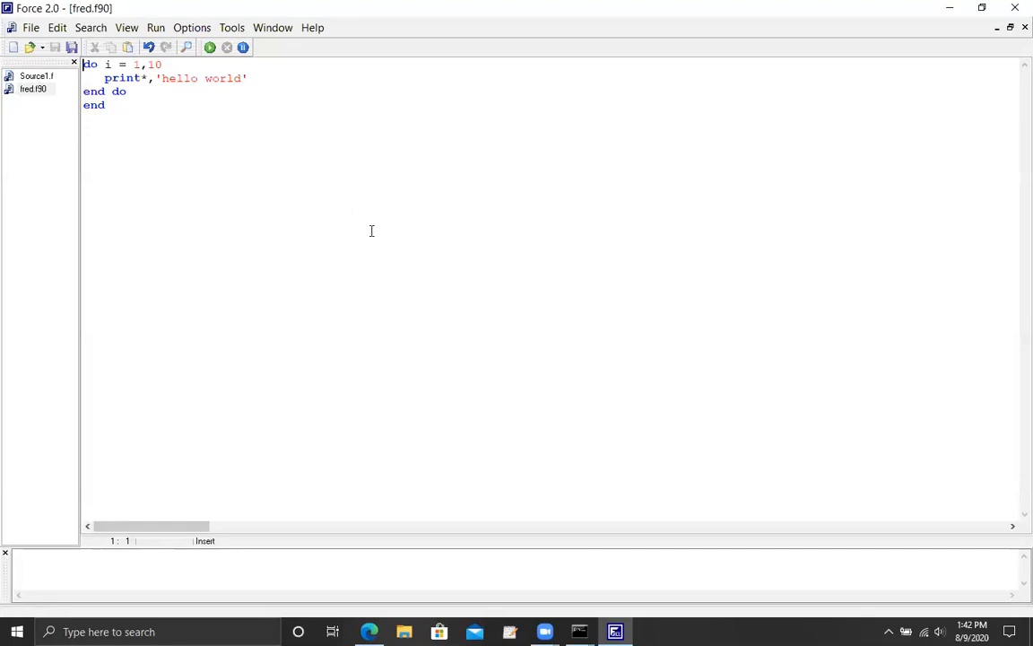
mouse_move(338, 156)
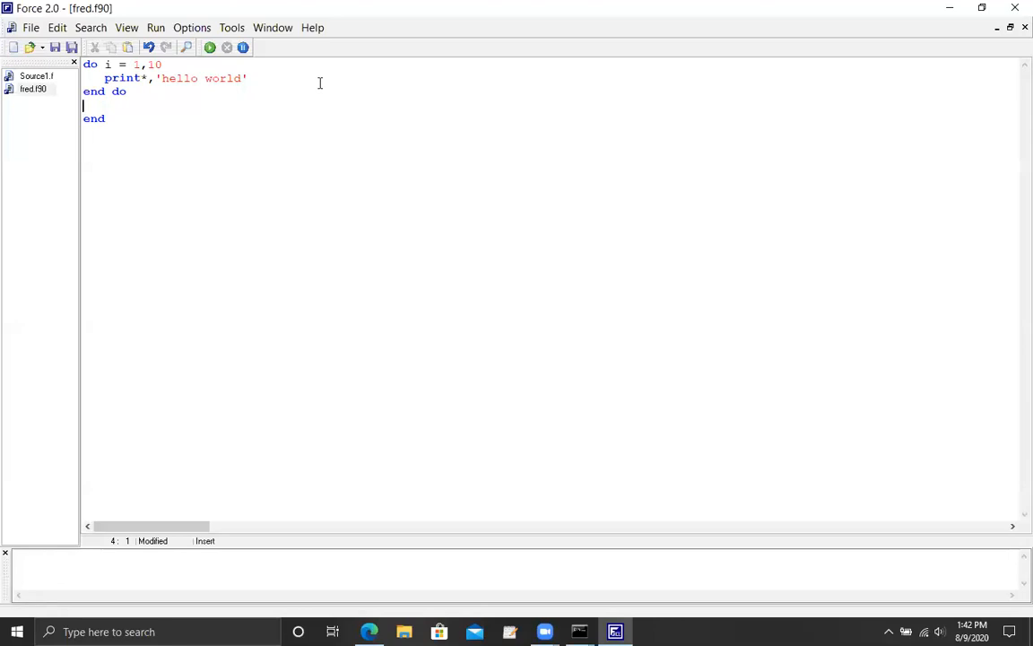
Add a pause statement on a new line after 'end do' in fred.f90.
text(pau)
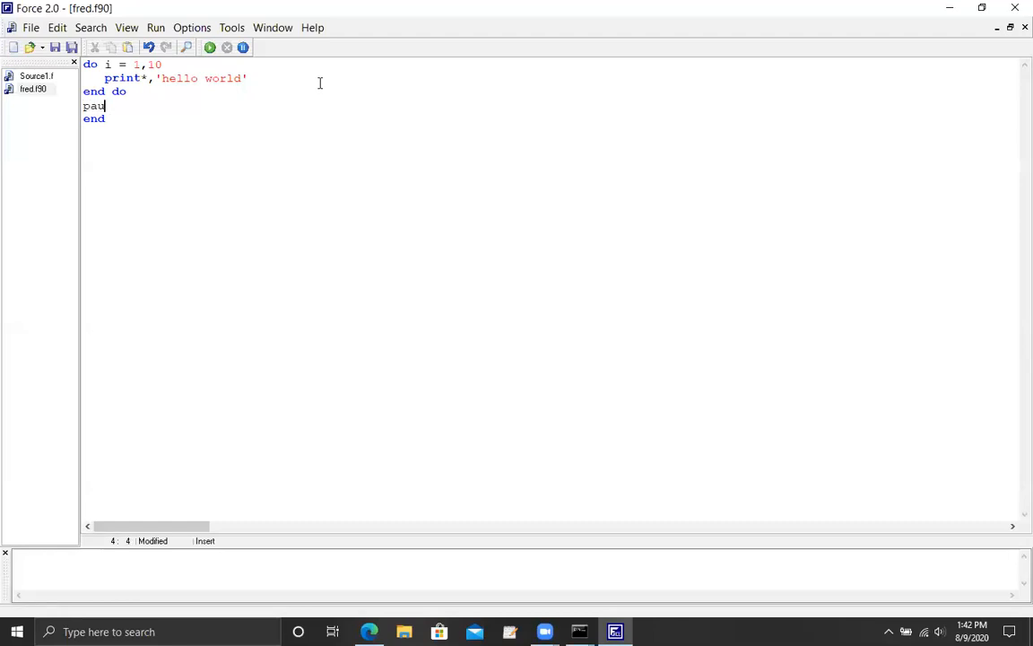
Run fred.f90 via Run > Run, saving changes, view ten 'hello world' lines, then close the console.
text(se)
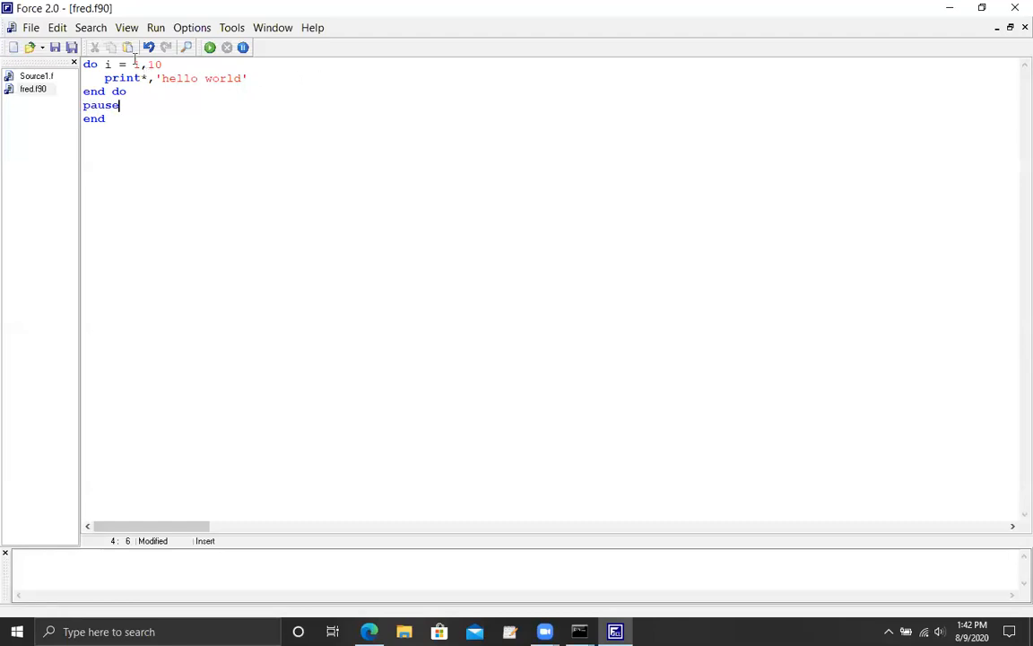
click(155, 27)
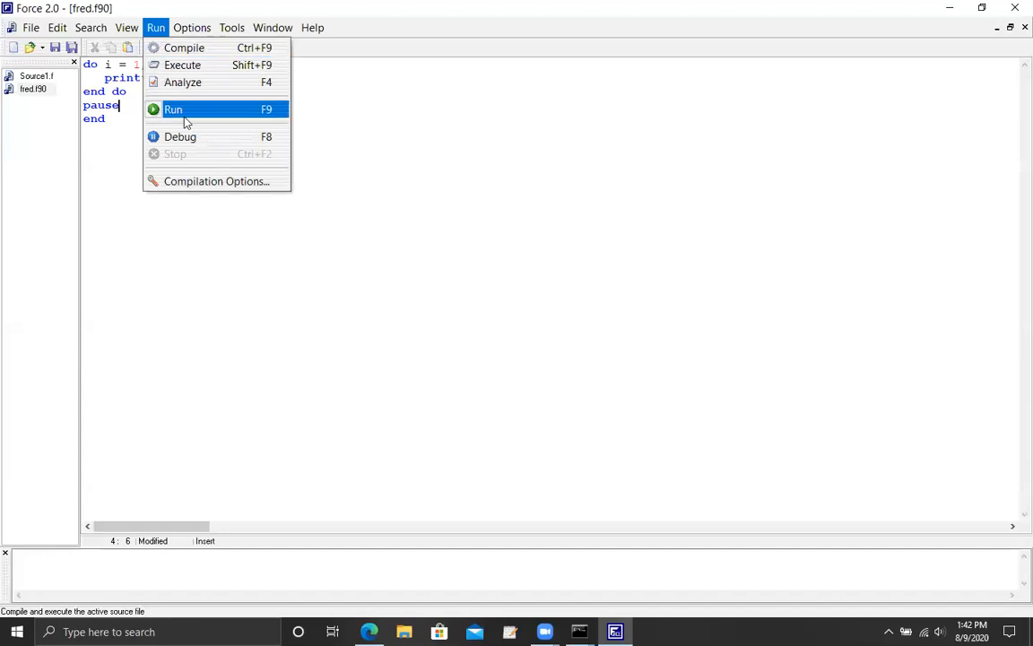
click(173, 109)
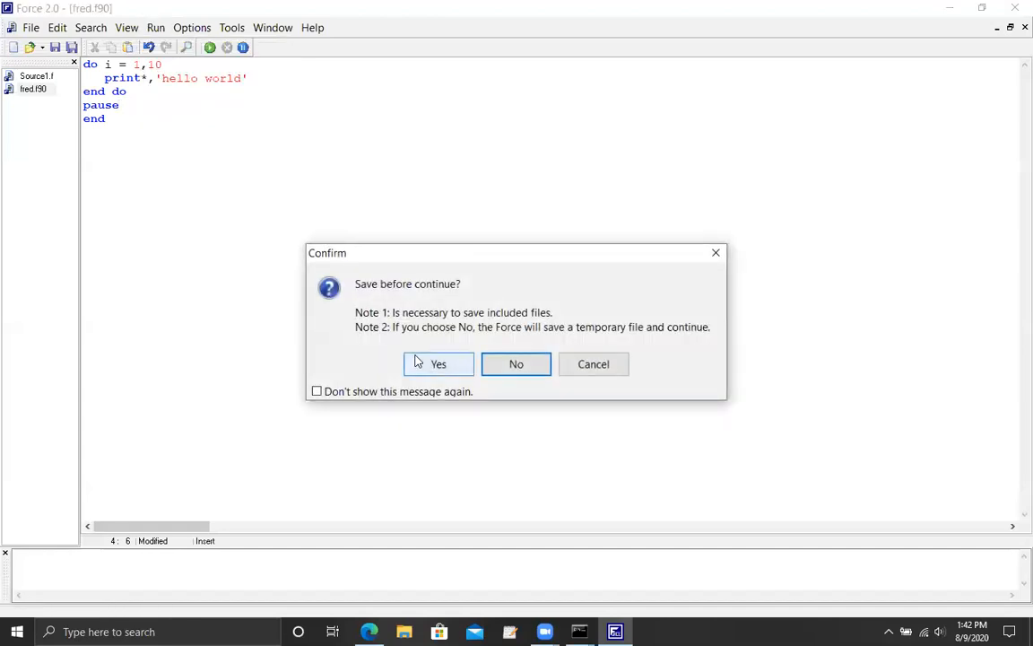
click(438, 362)
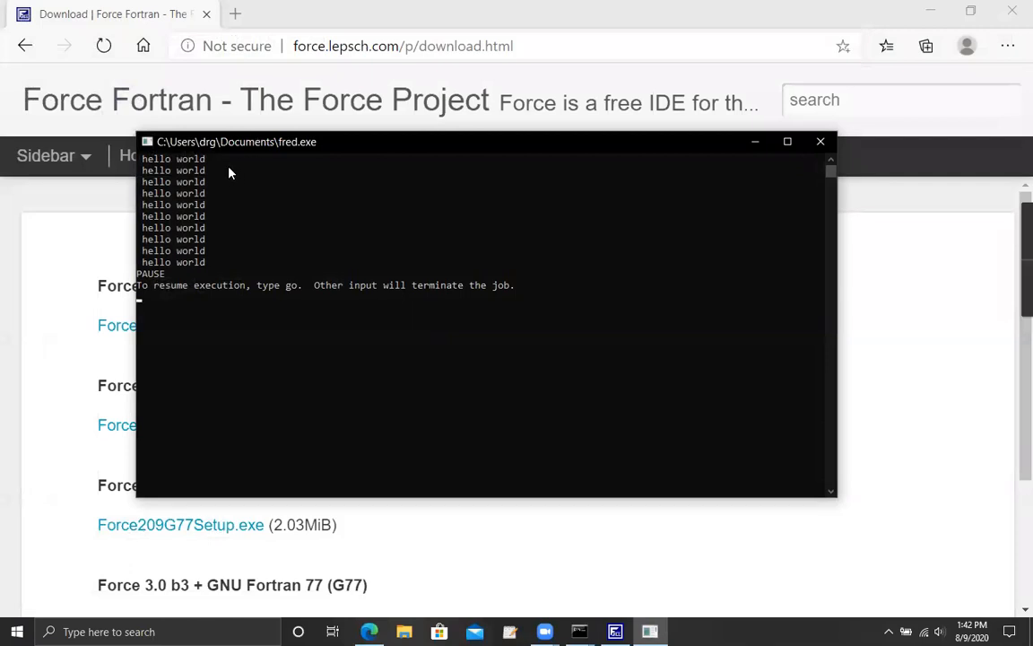
mouse_move(229, 262)
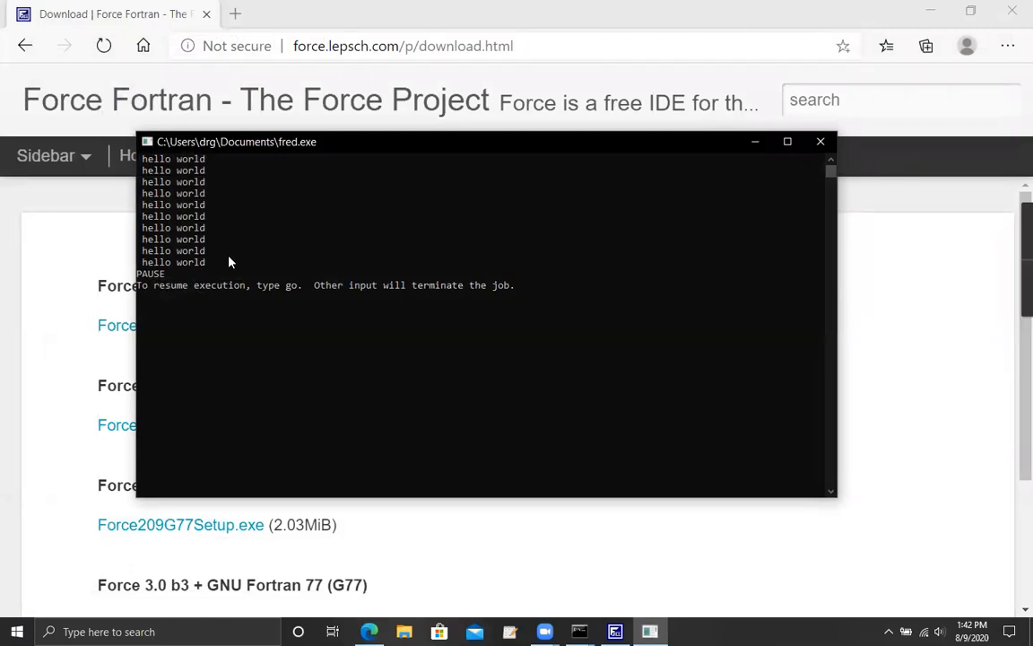
mouse_move(215, 309)
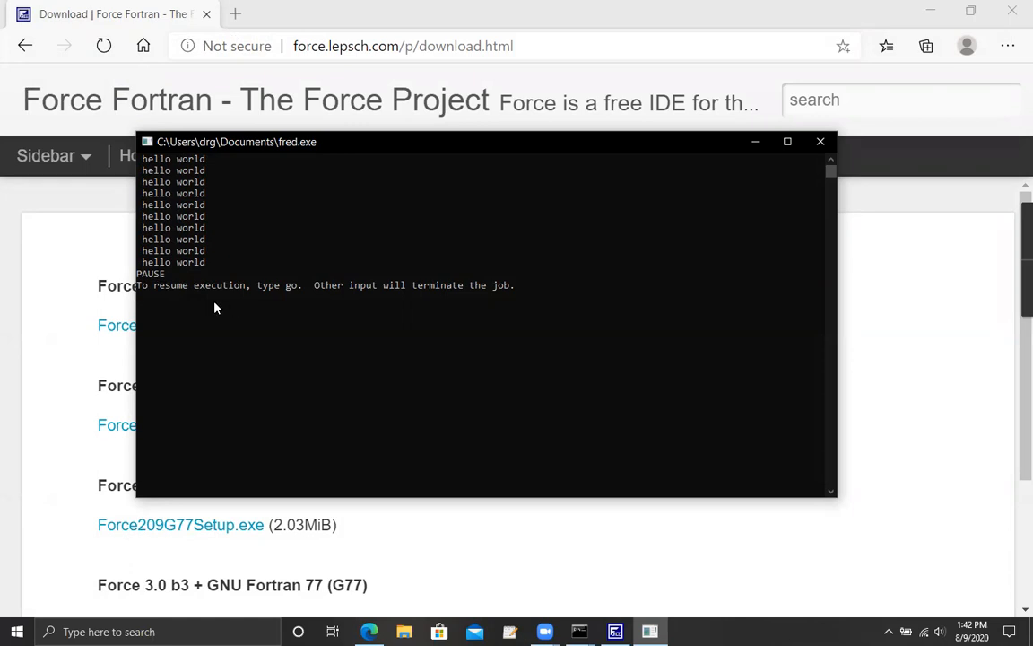
mouse_move(291, 307)
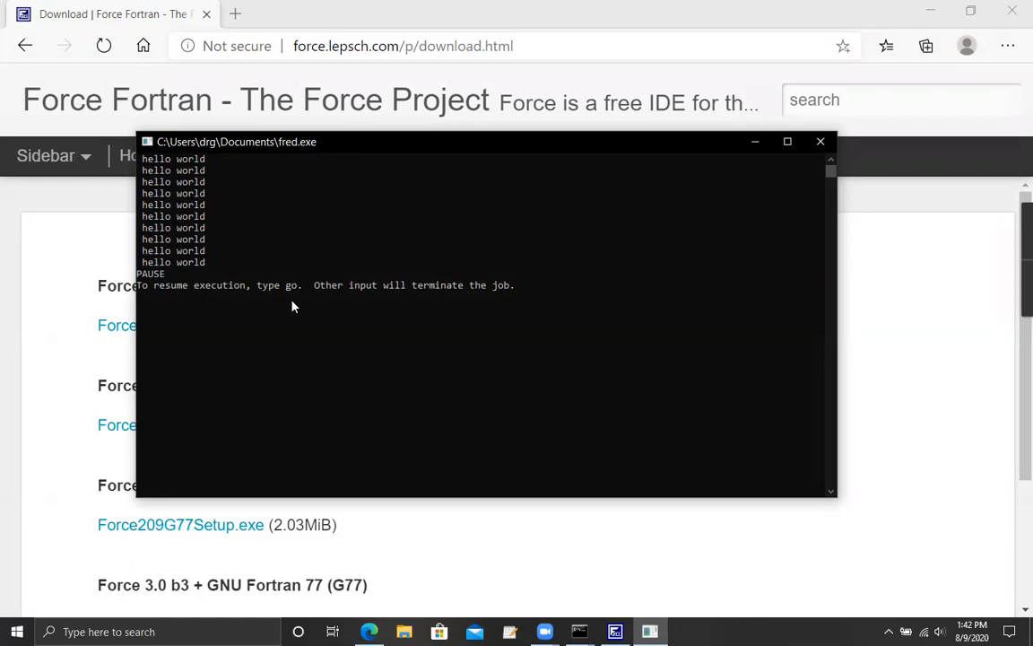
mouse_move(467, 318)
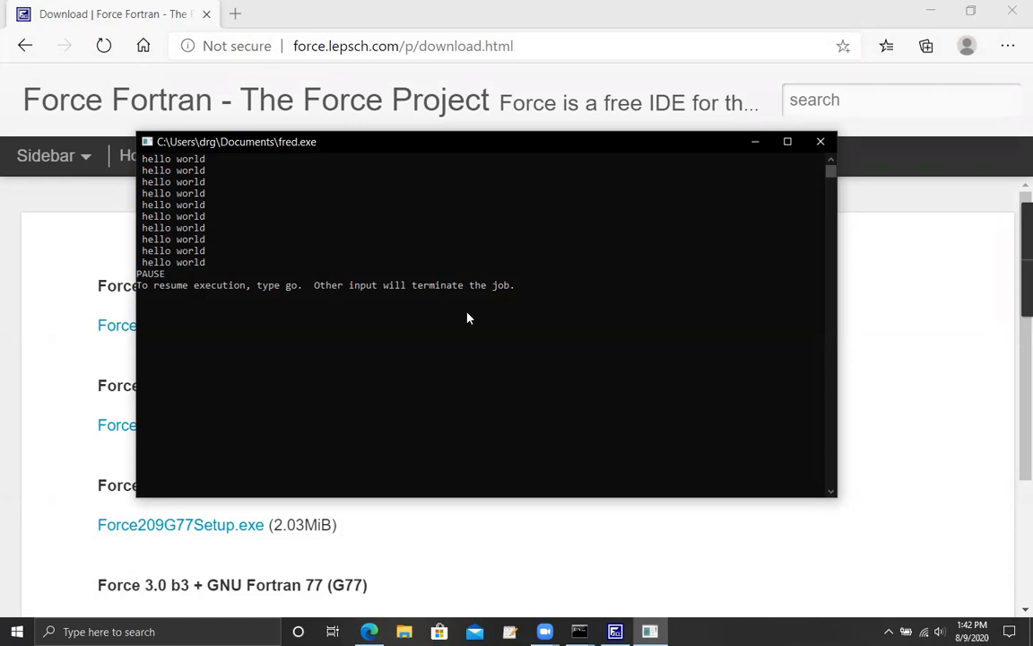
click(818, 140)
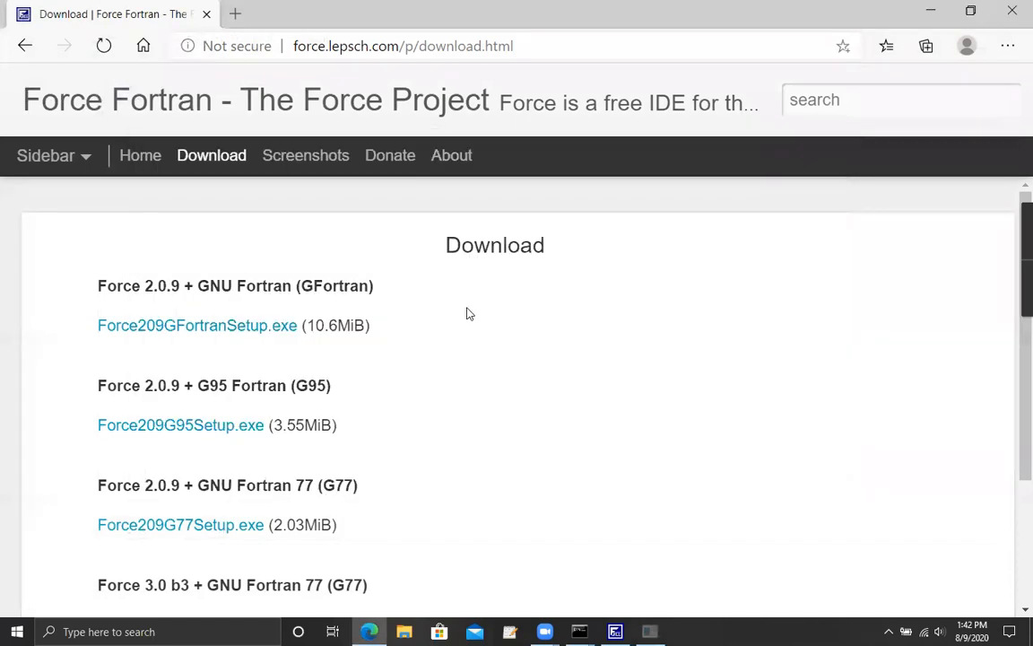
Bring the Force 2.0 editor back, showing the PAUSE deleted-feature warning in the messages.
click(614, 631)
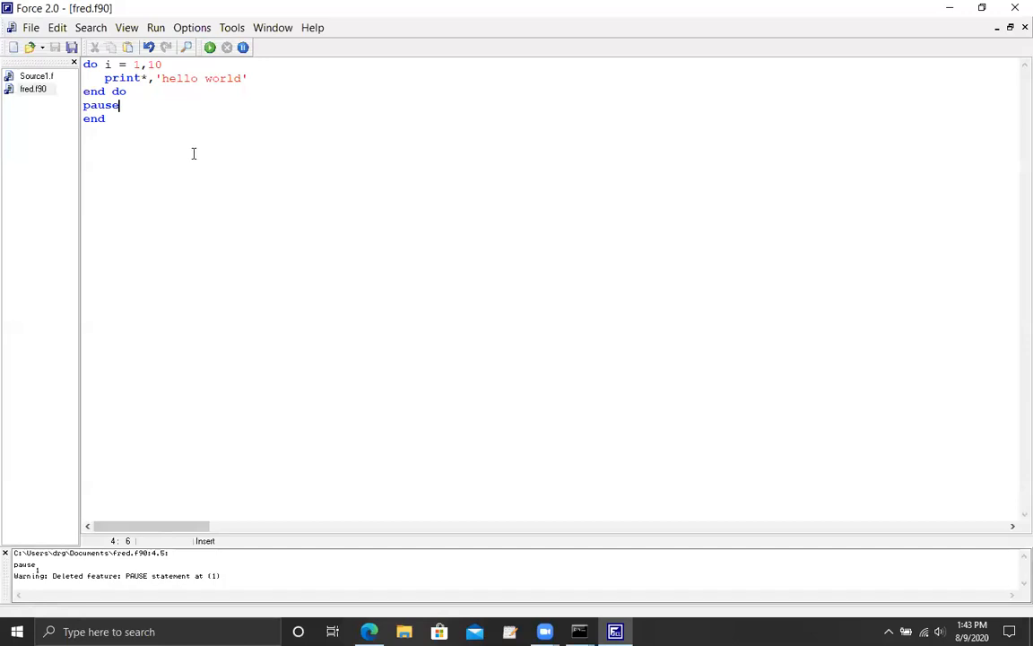
mouse_move(190, 150)
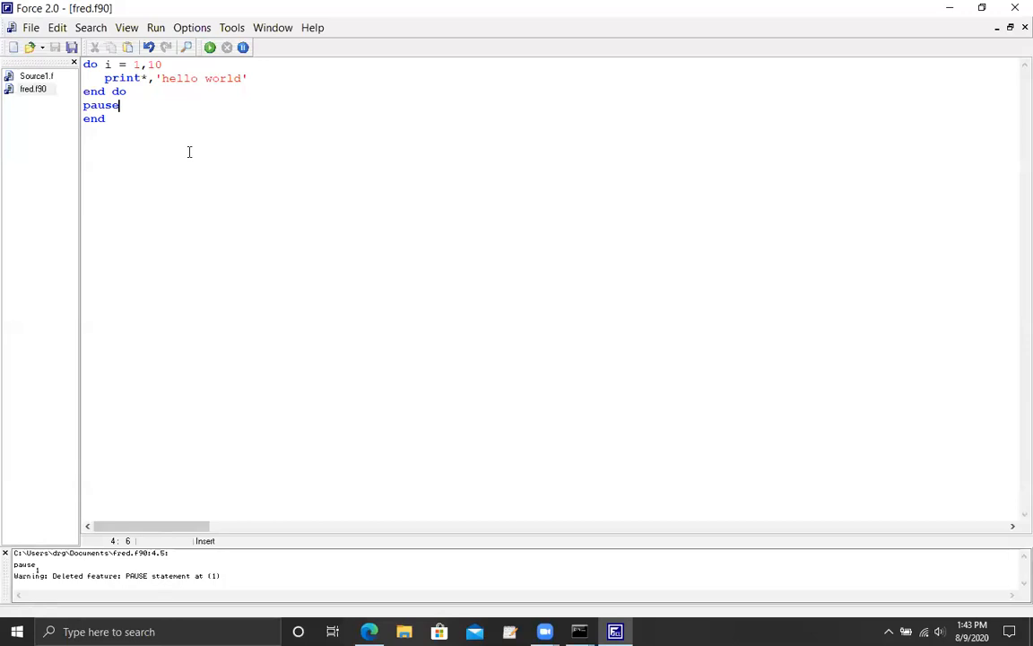
mouse_move(183, 146)
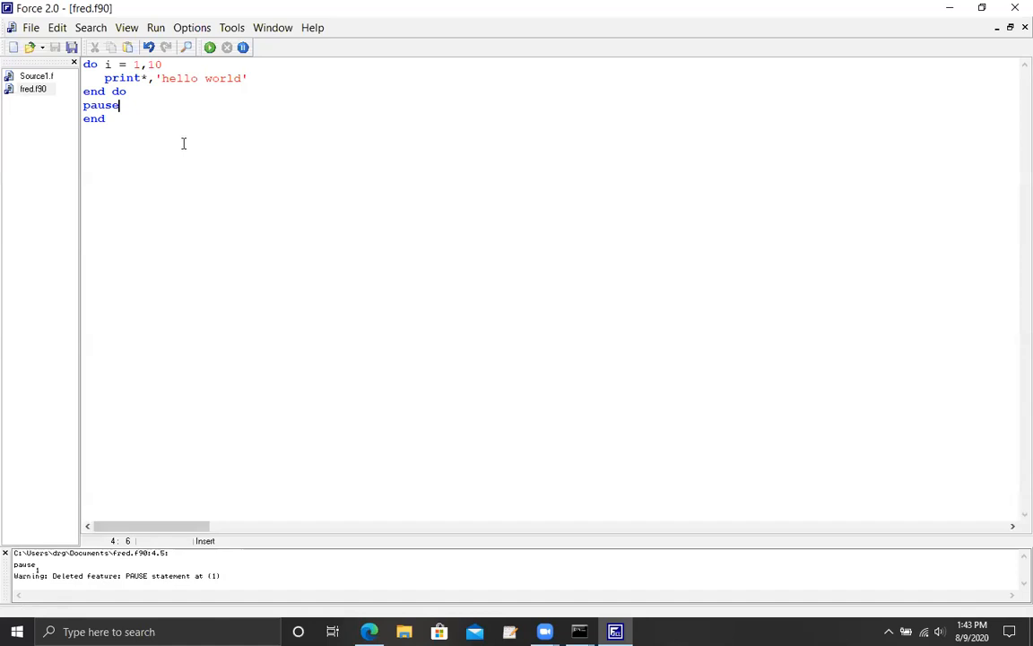
mouse_move(248, 47)
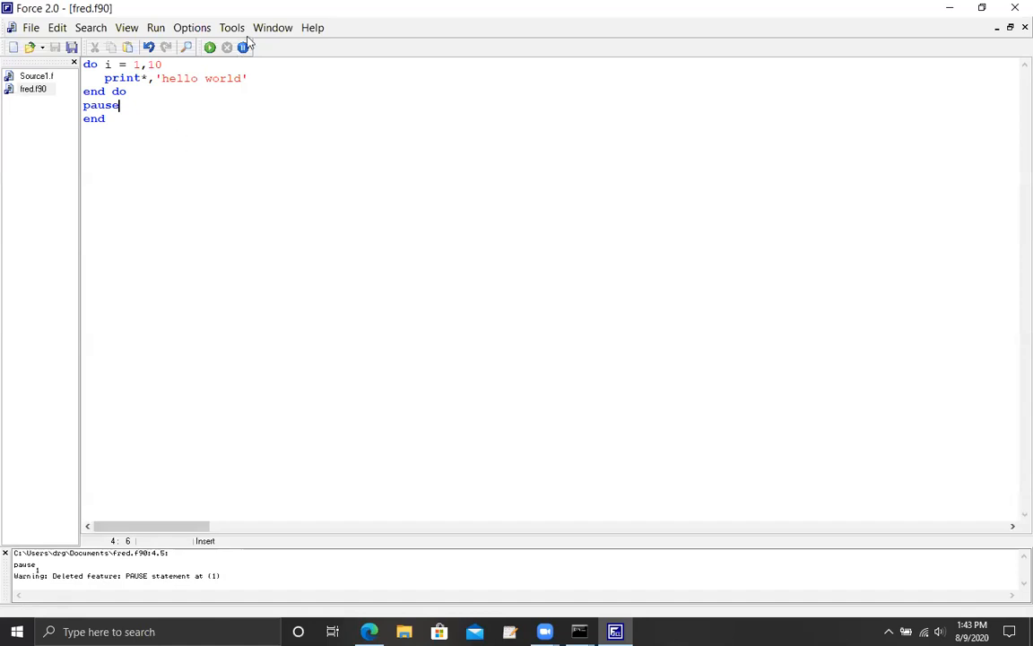